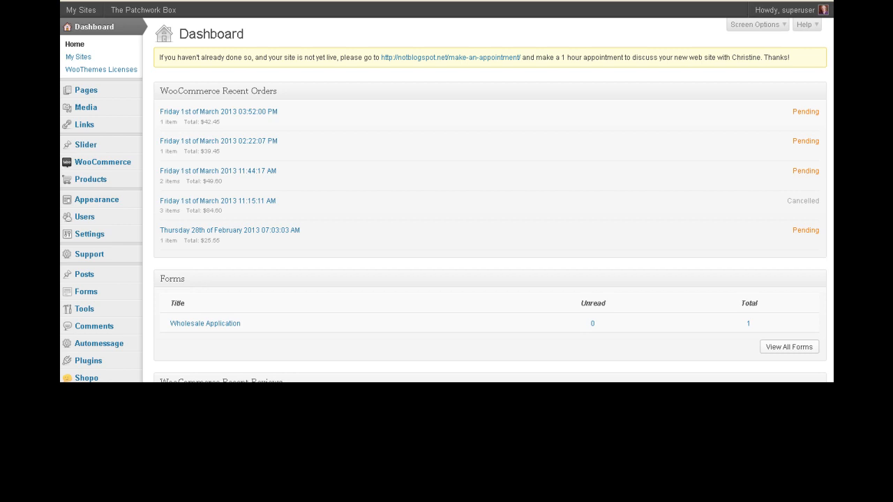
Move the dashboard Recent Orders box, then open WooCommerce Orders listing all five orders.
click(784, 10)
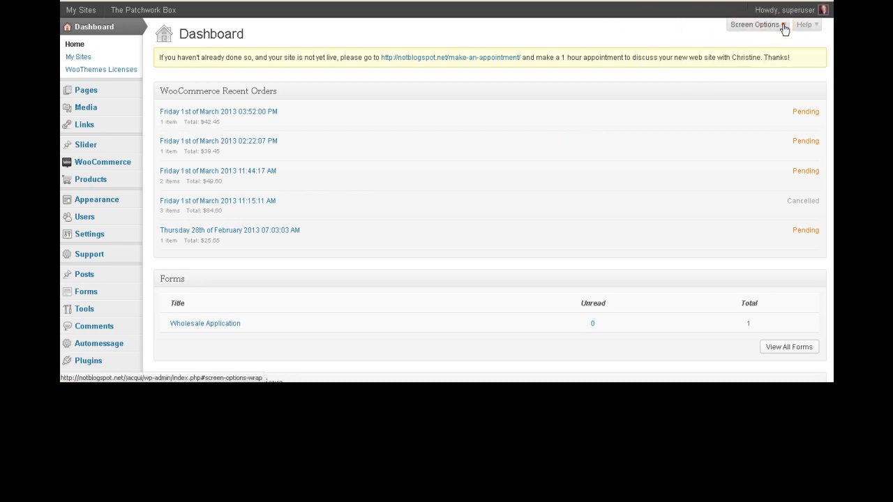
click(756, 25)
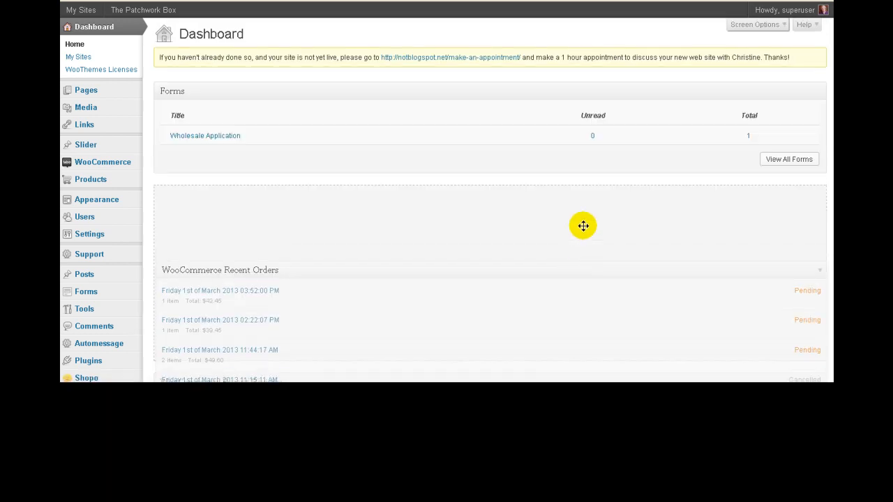
drag(583, 226, 577, 86)
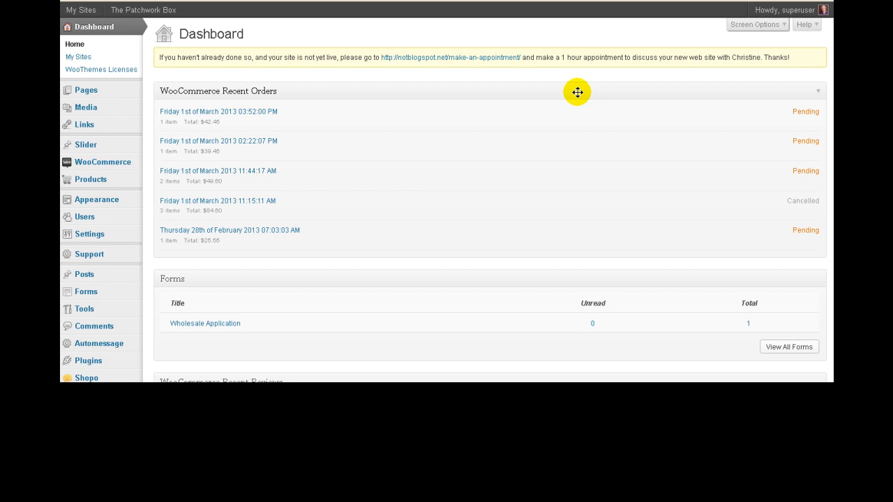
mouse_move(523, 96)
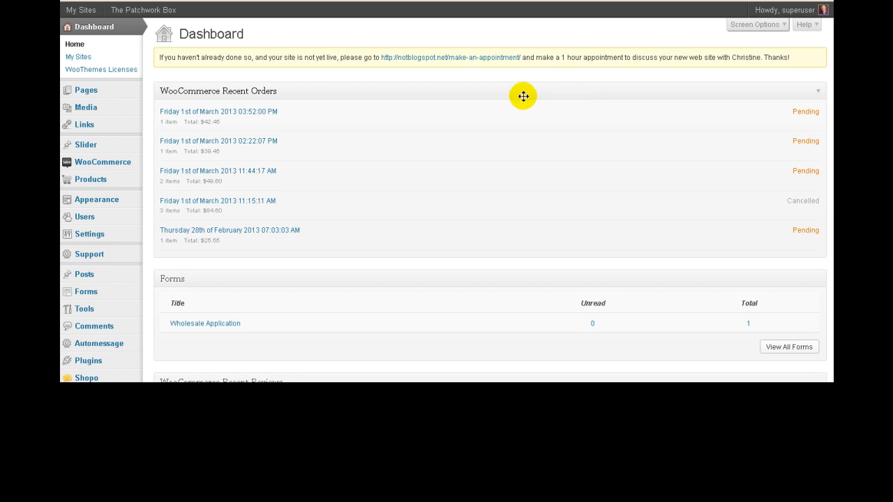
mouse_move(450, 89)
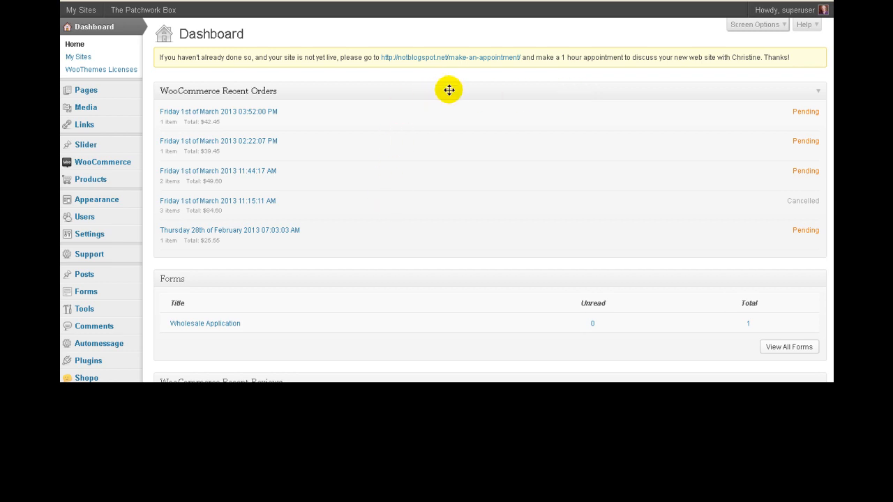
mouse_move(449, 92)
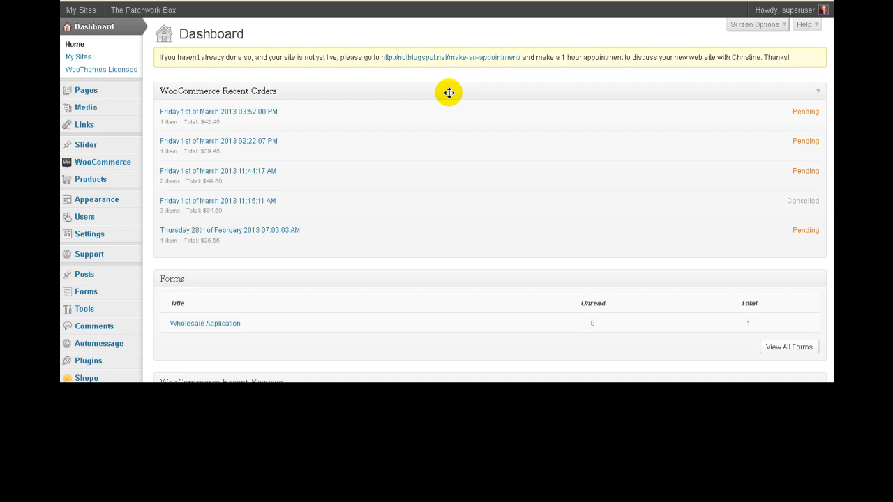
mouse_move(326, 116)
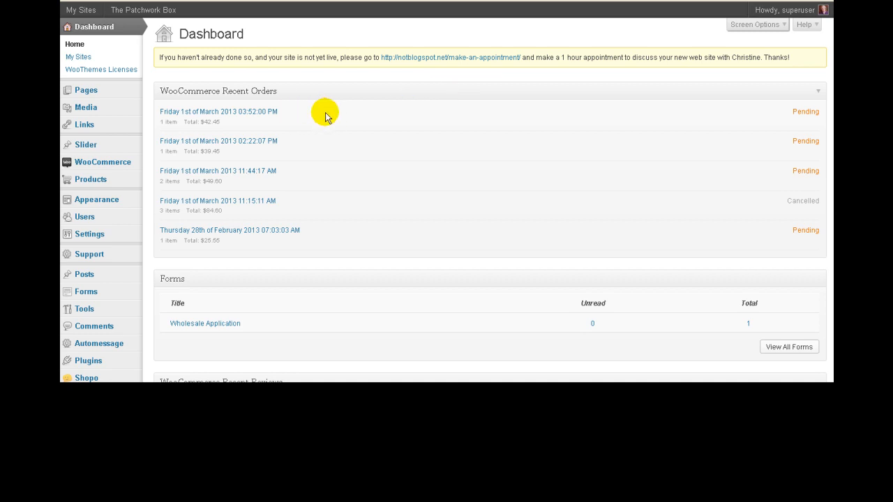
mouse_move(312, 113)
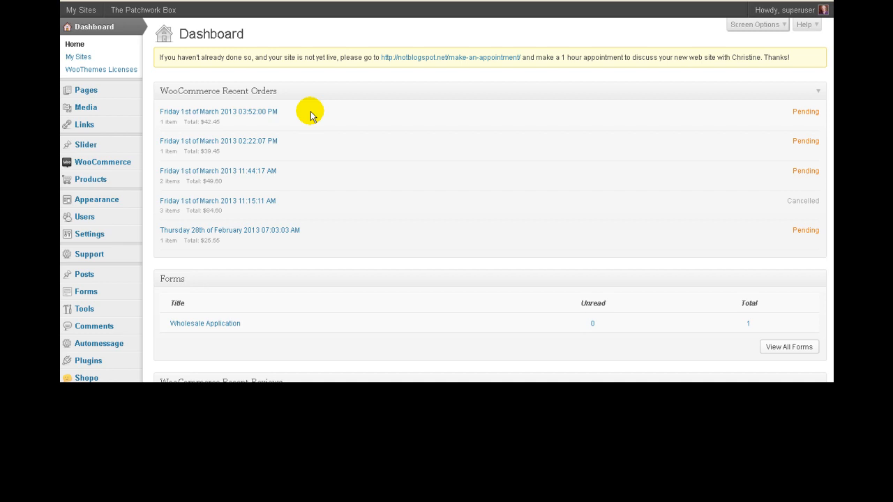
mouse_move(312, 116)
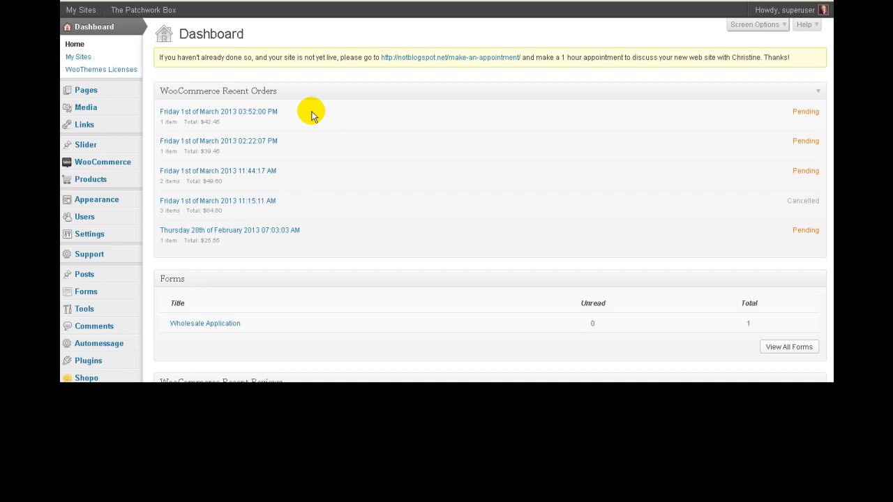
mouse_move(286, 120)
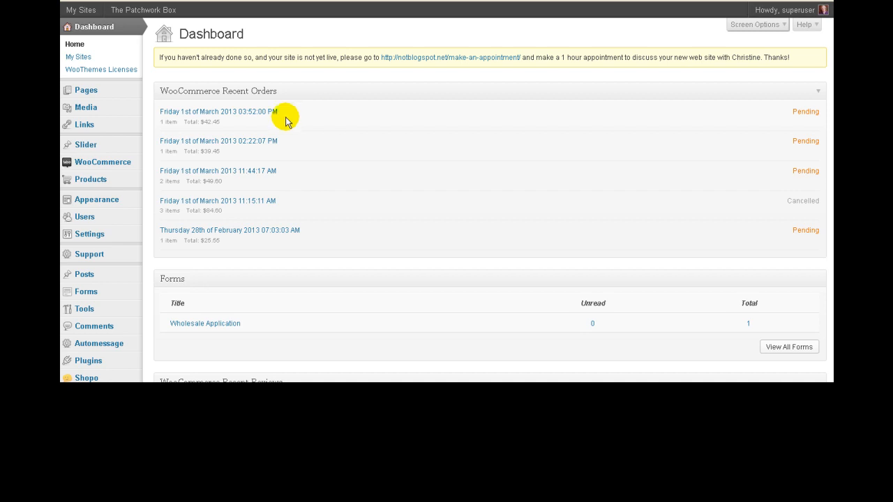
mouse_move(226, 111)
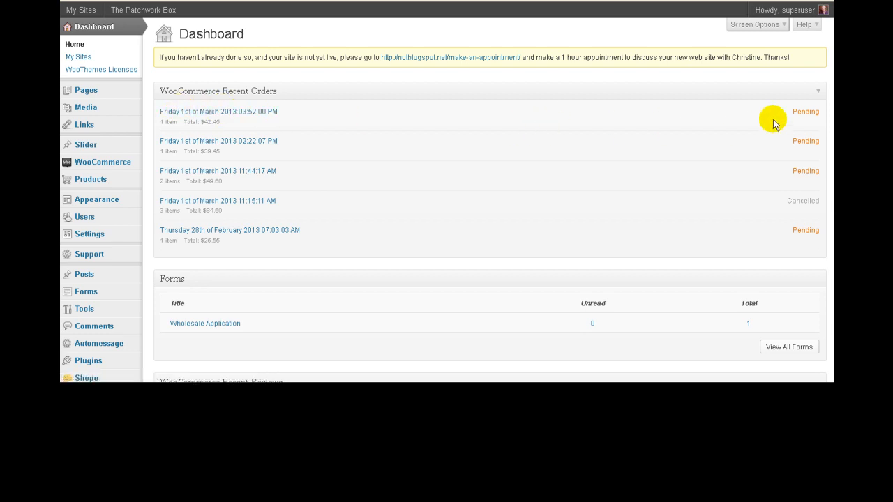
mouse_move(805, 108)
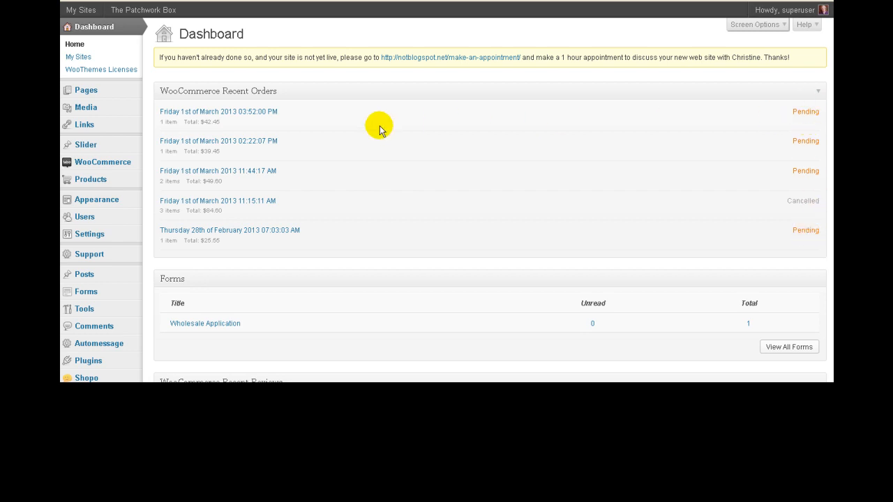
mouse_move(805, 115)
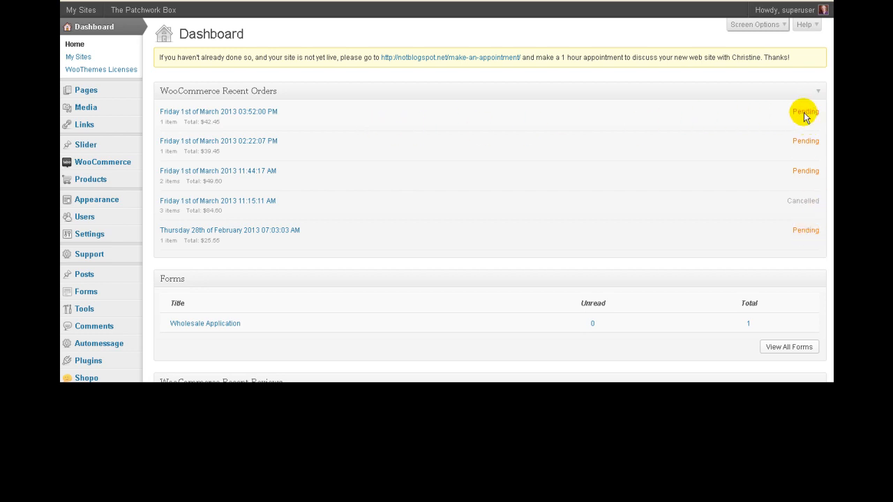
mouse_move(808, 234)
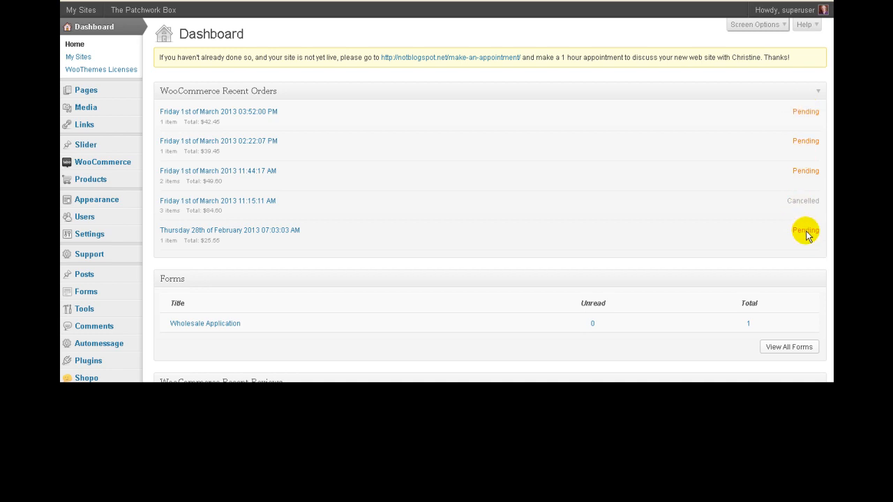
mouse_move(309, 113)
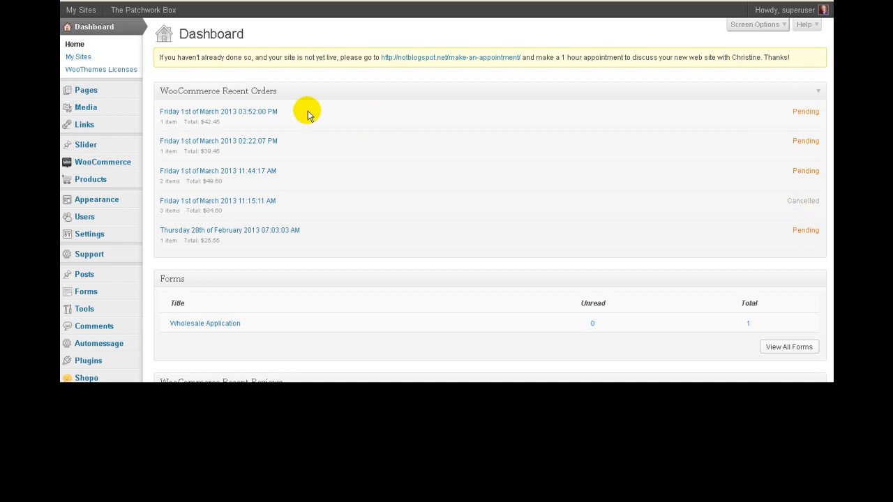
mouse_move(249, 145)
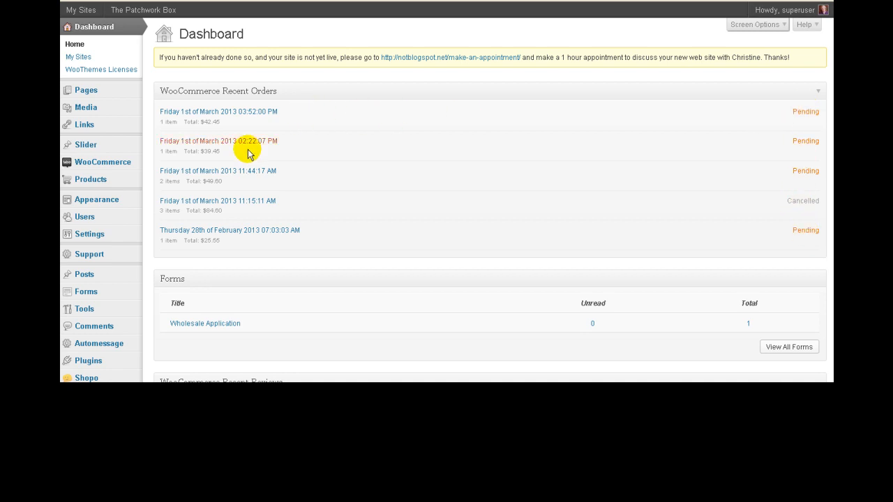
mouse_move(103, 161)
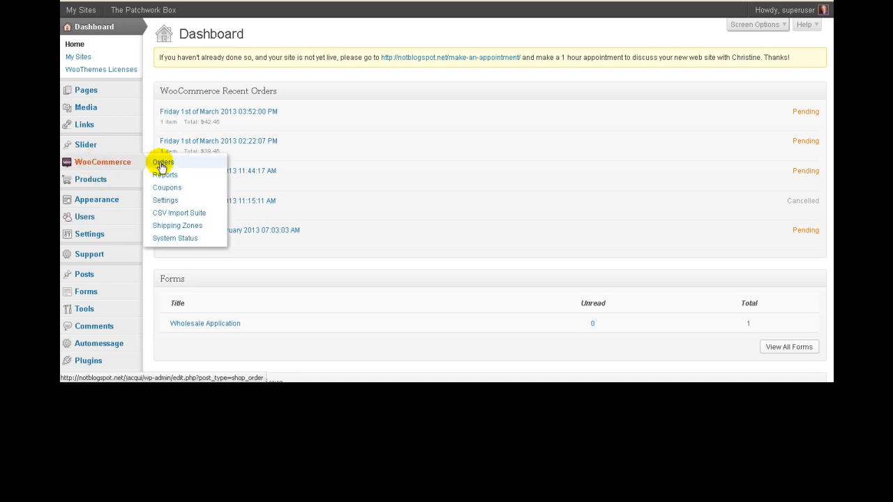
click(162, 162)
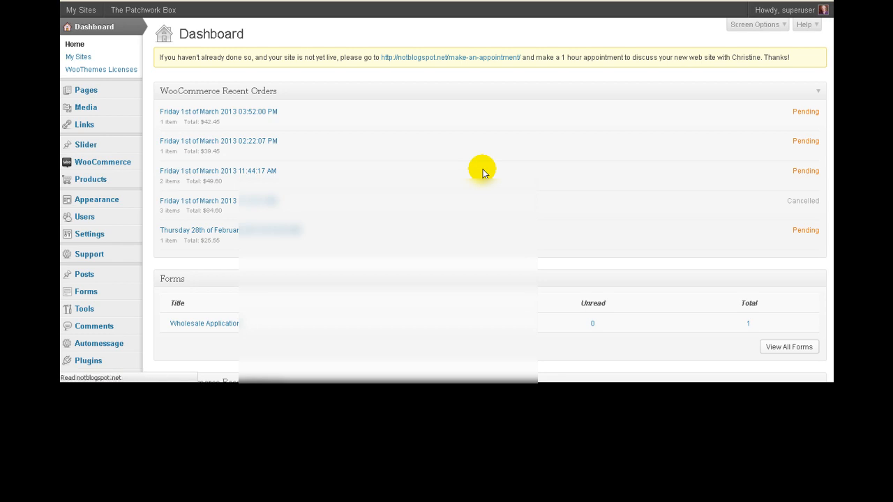
click(102, 162)
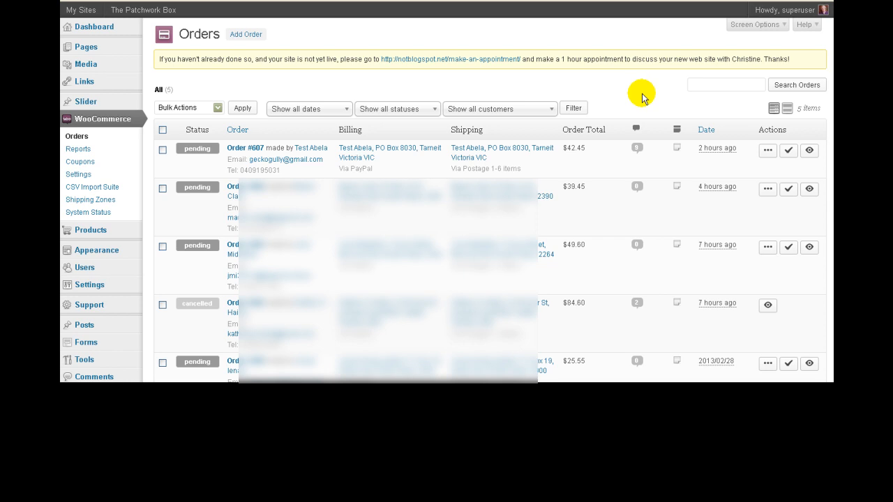
mouse_move(641, 98)
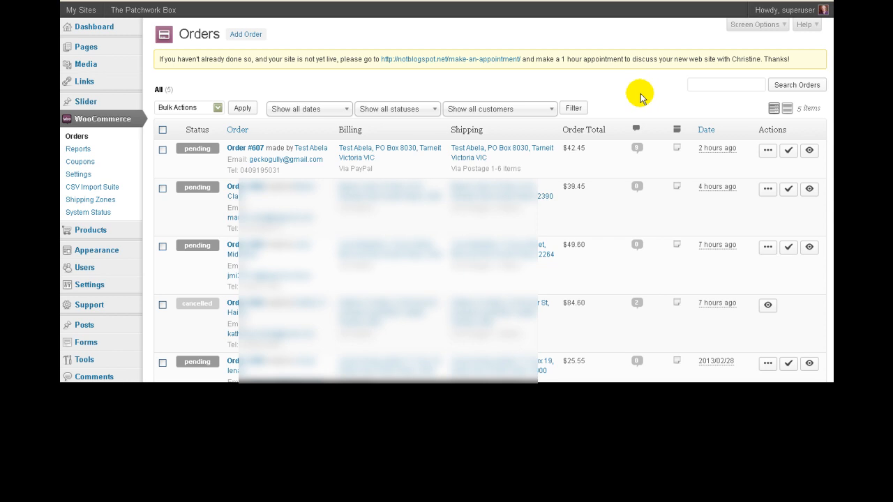
mouse_move(198, 170)
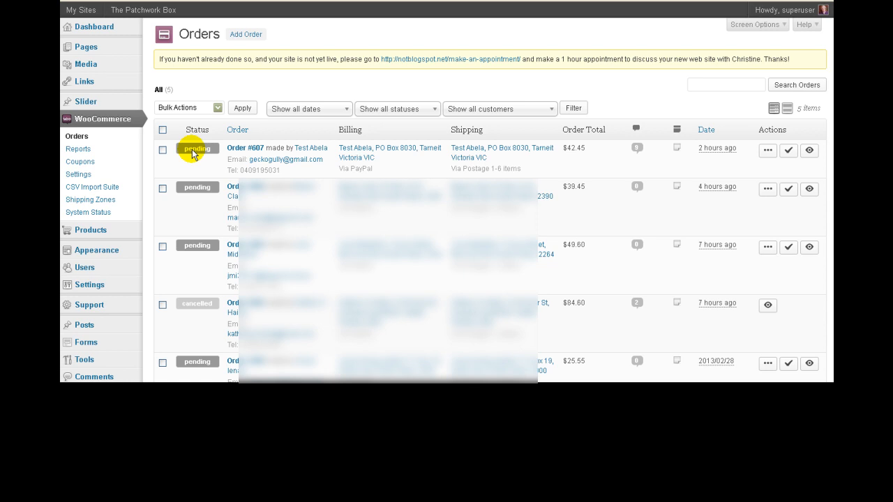
mouse_move(225, 155)
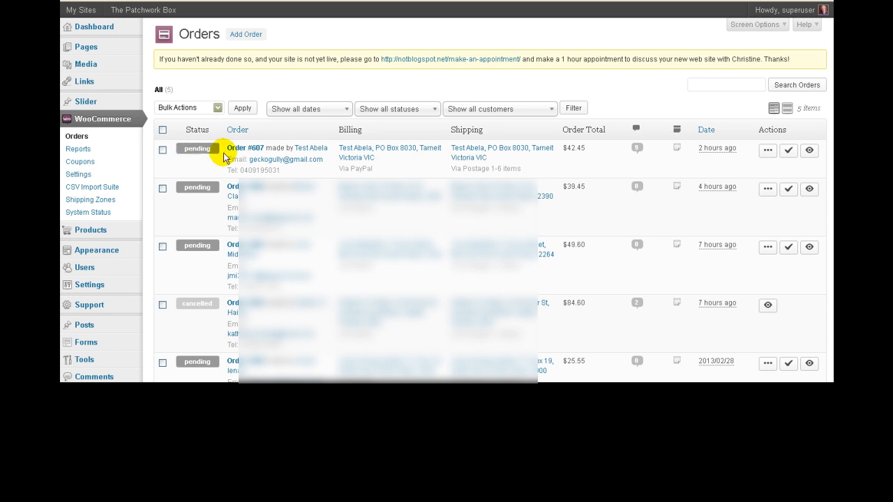
mouse_move(570, 171)
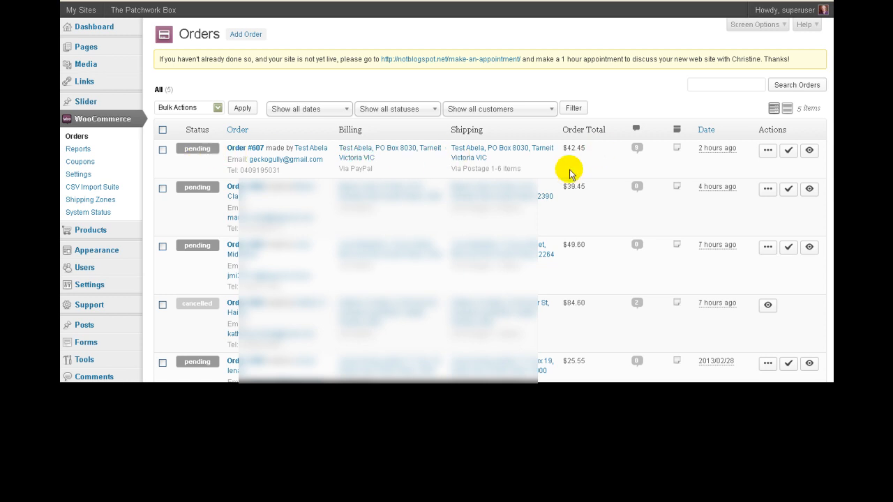
mouse_move(727, 170)
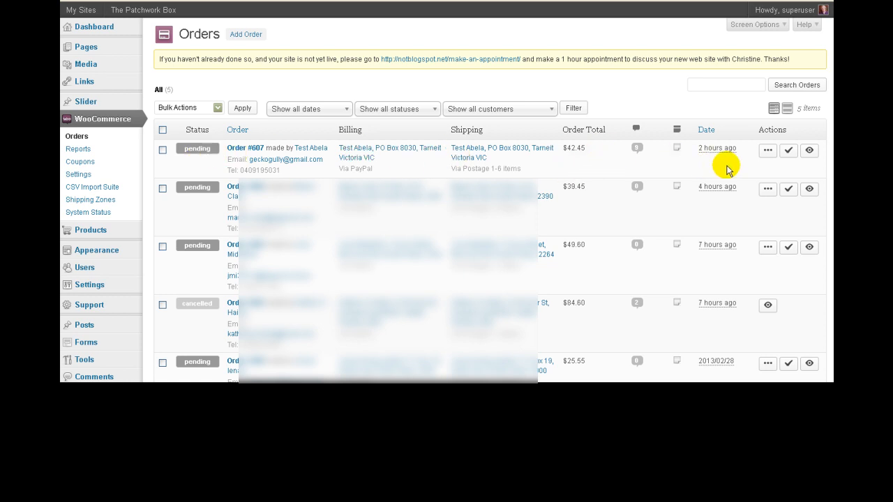
mouse_move(767, 150)
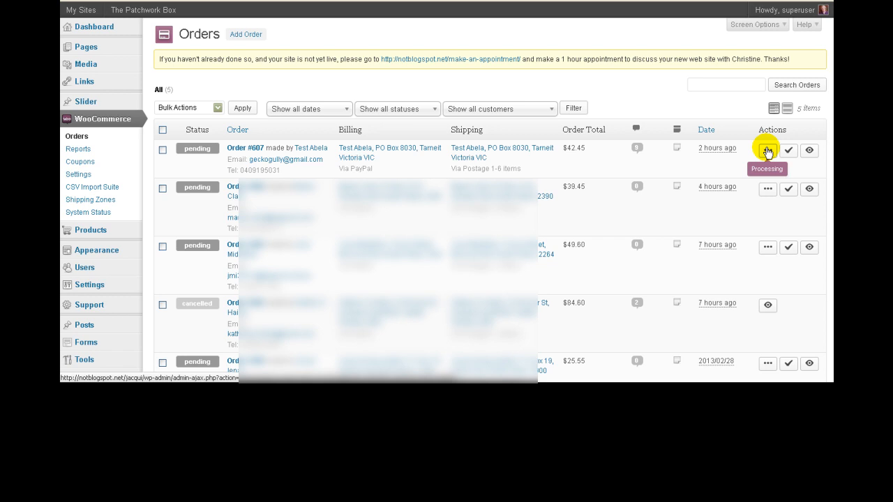
mouse_move(788, 150)
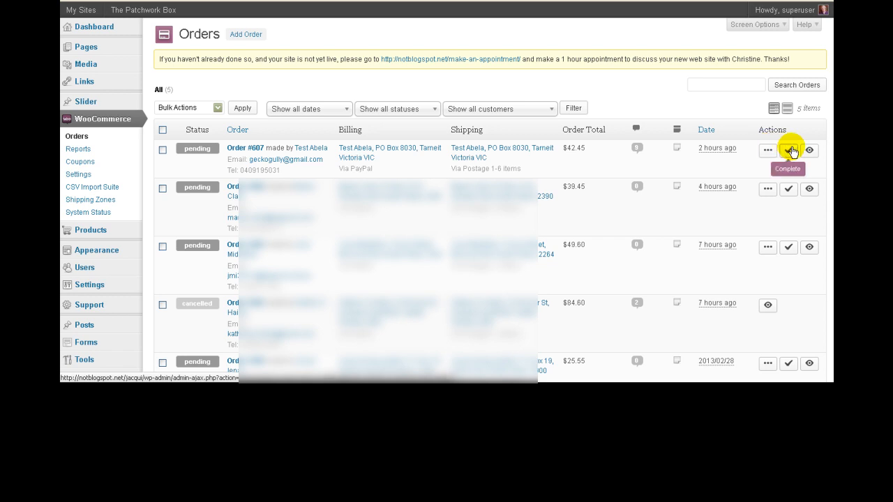
mouse_move(789, 151)
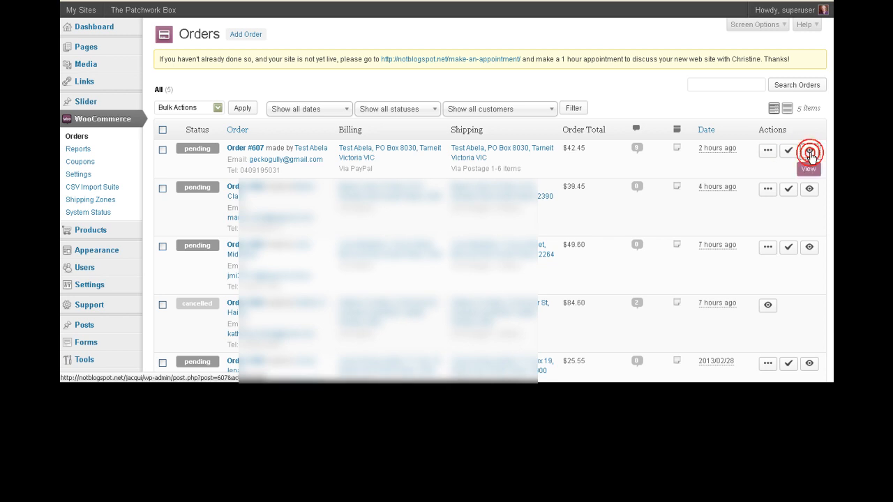
Open order #607's edit page and preview its status choices, leaving it pending.
click(809, 150)
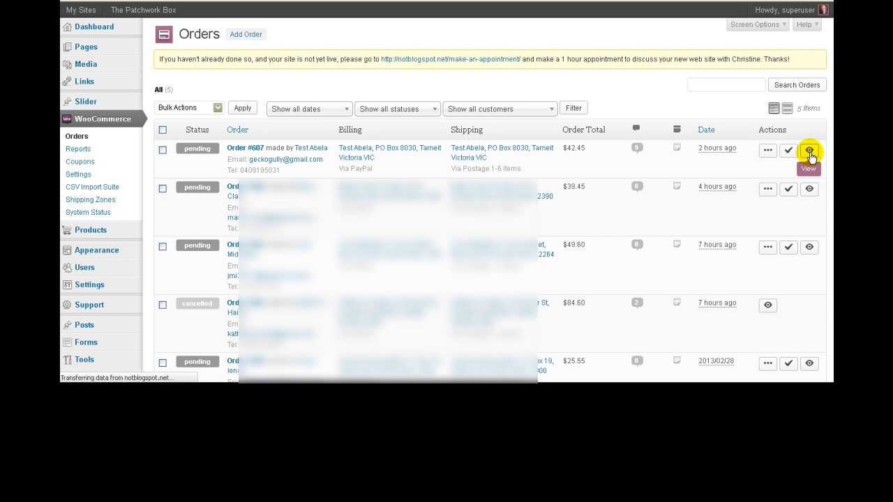
click(808, 150)
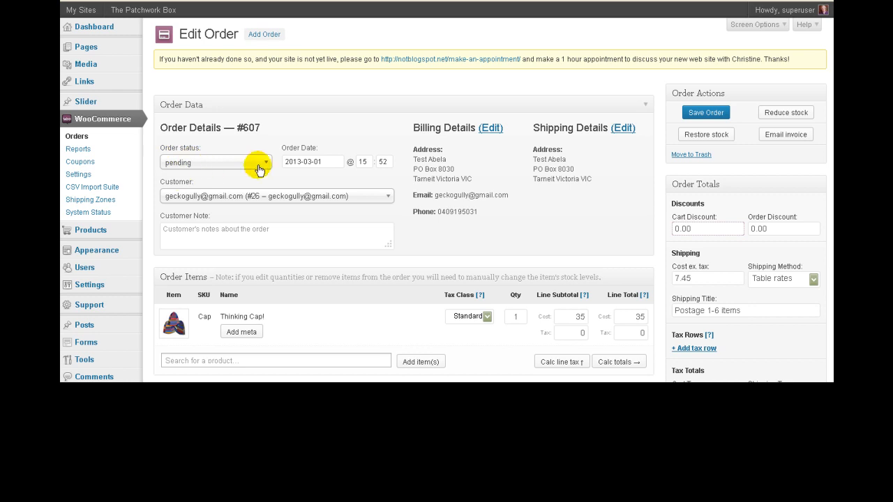
click(215, 163)
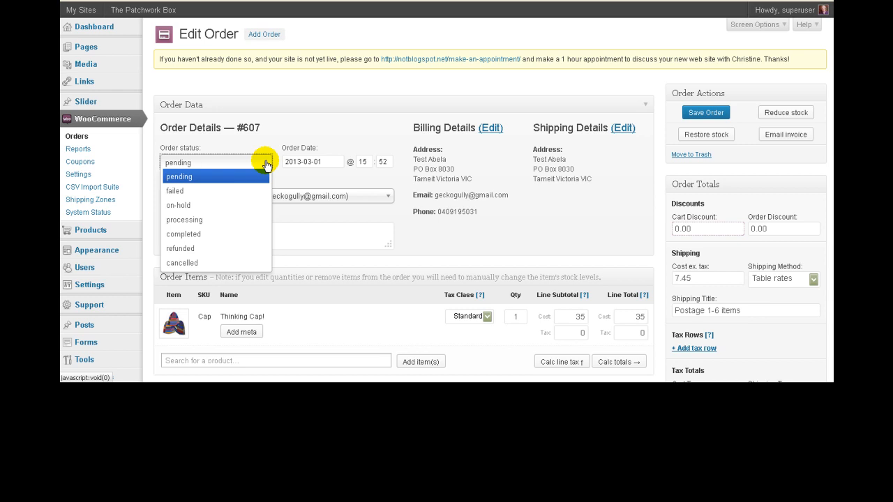
mouse_move(337, 131)
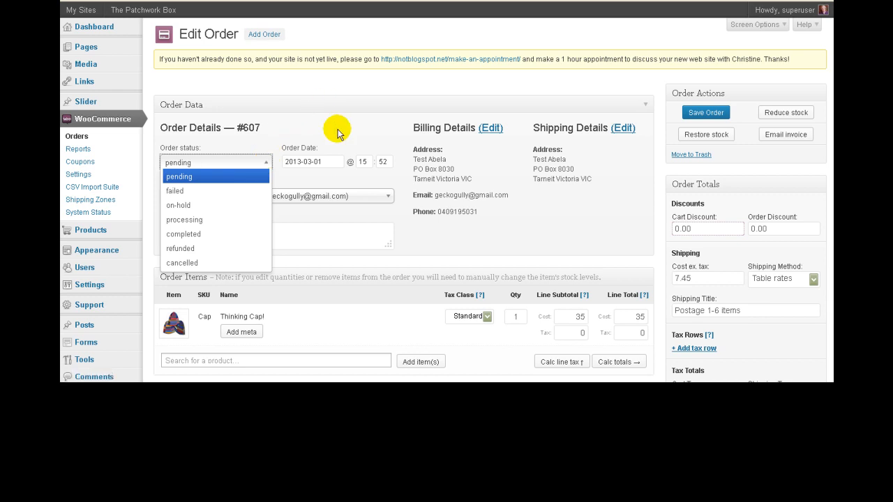
click(179, 176)
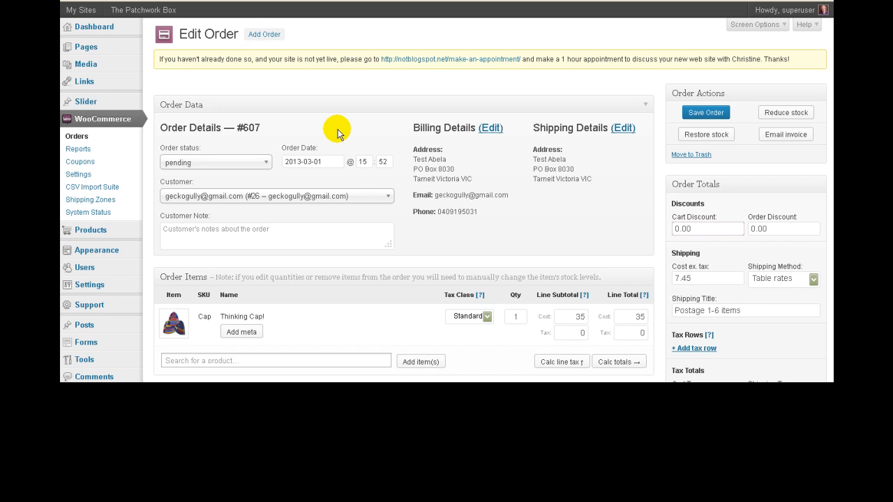
scroll(down, 3)
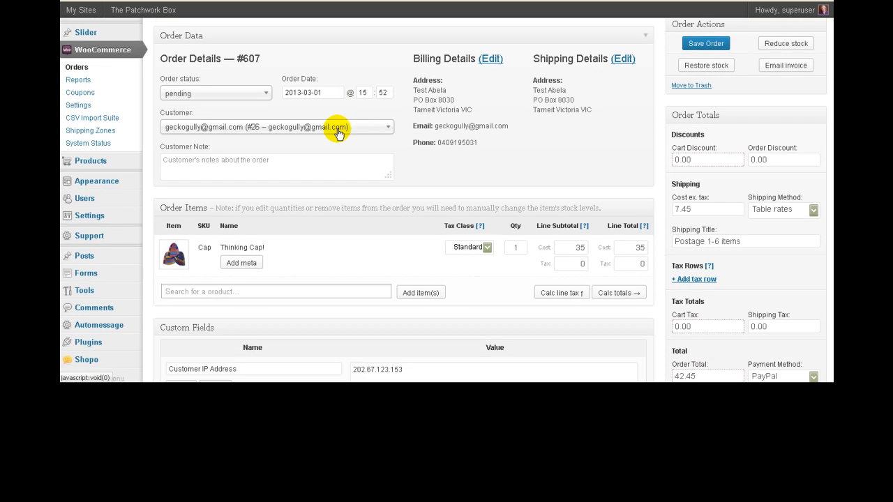
mouse_move(549, 224)
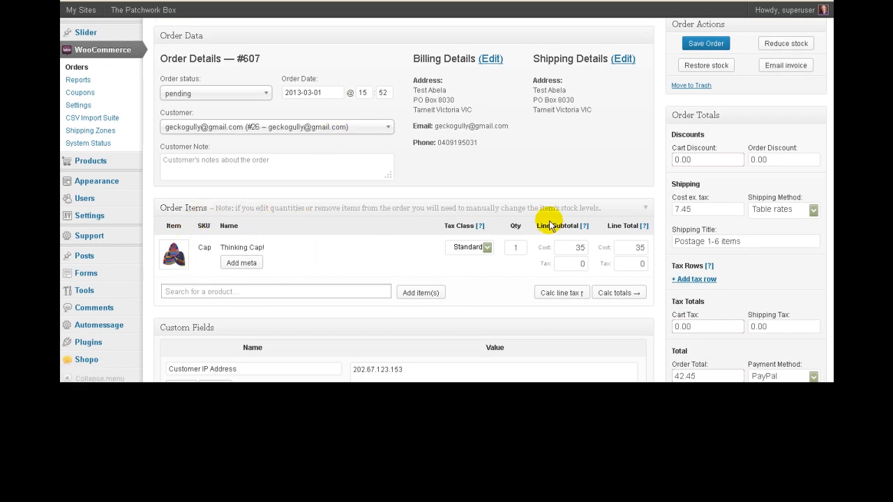
mouse_move(297, 250)
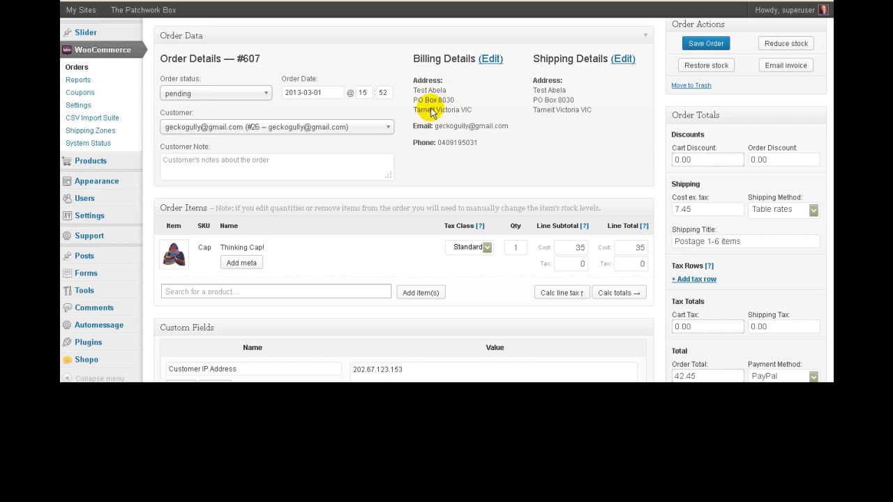
mouse_move(283, 272)
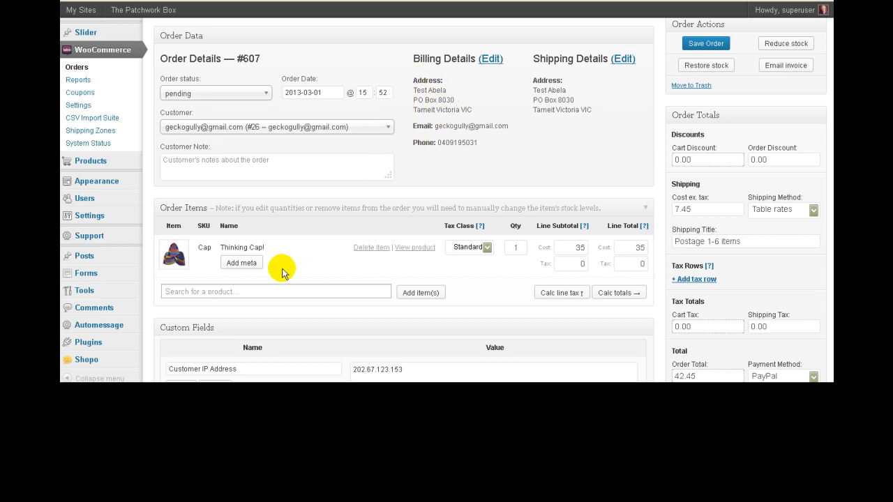
mouse_move(295, 253)
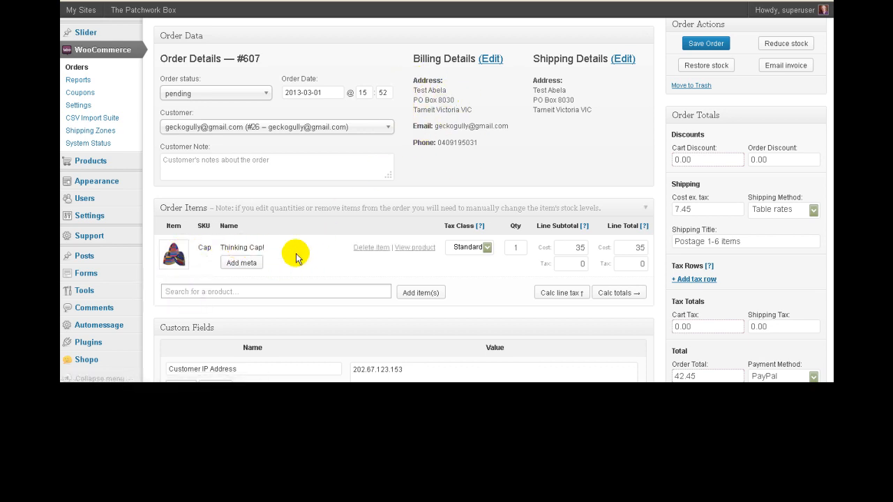
mouse_move(319, 268)
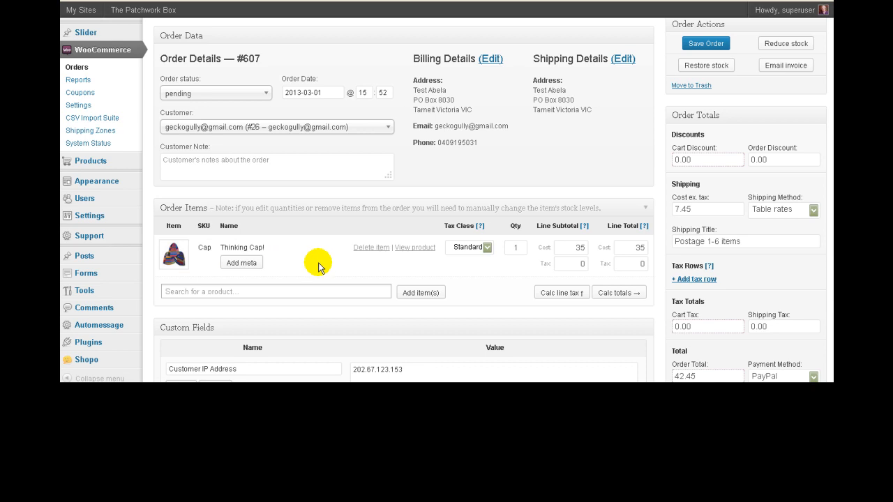
mouse_move(651, 263)
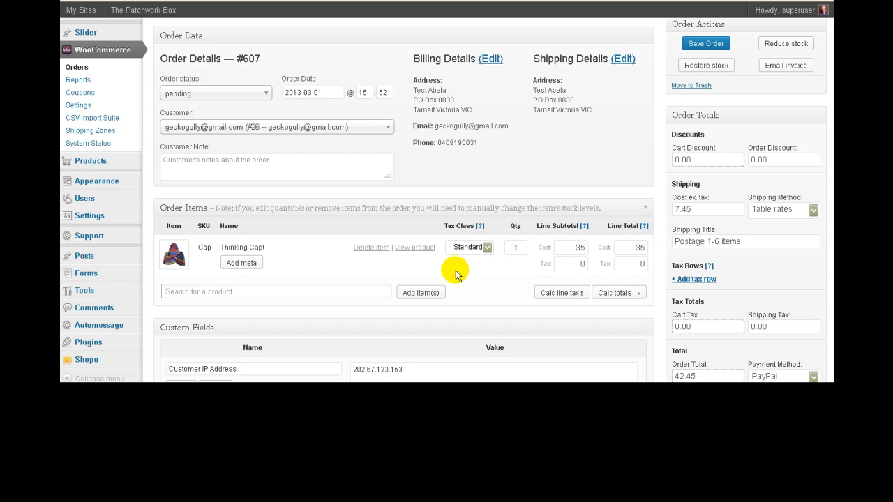
mouse_move(427, 272)
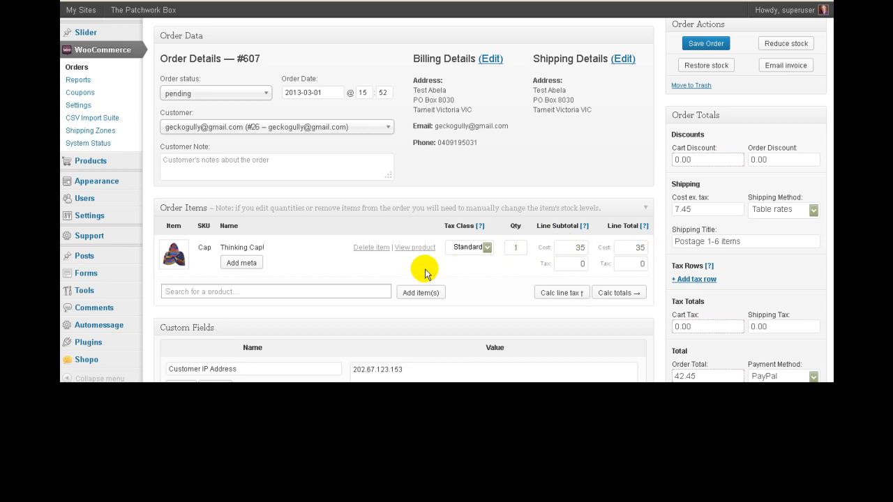
mouse_move(415, 247)
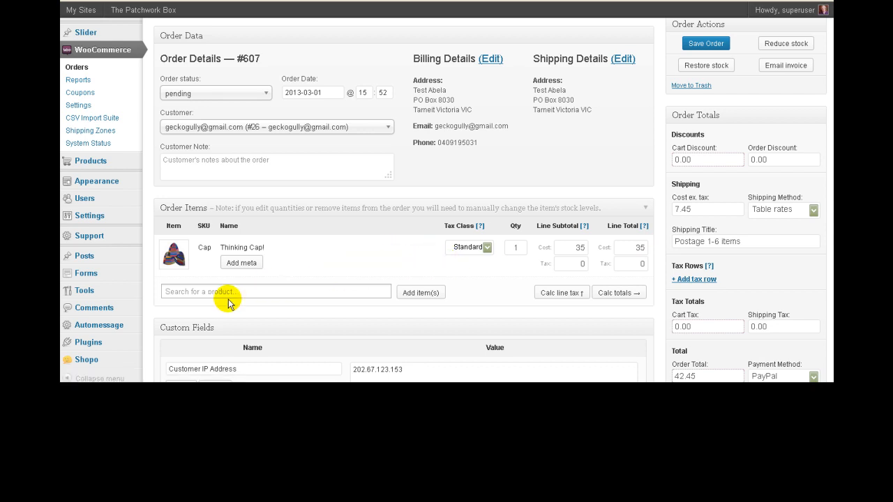
mouse_move(489, 291)
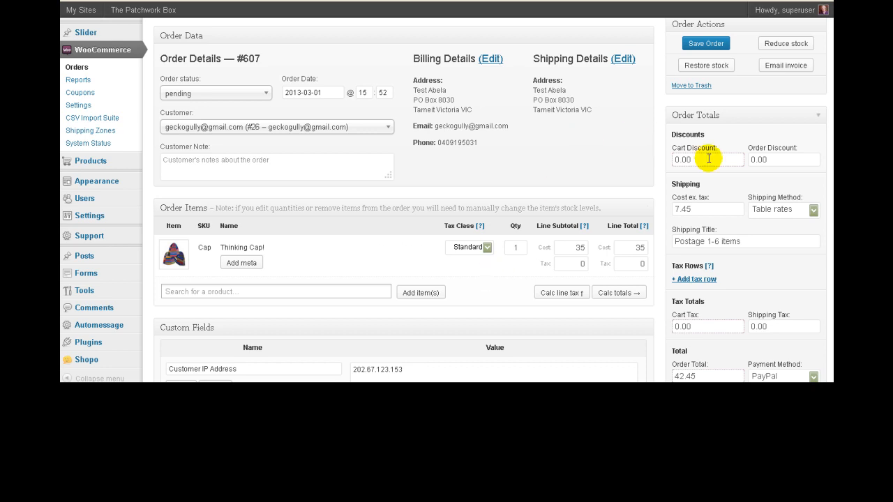
mouse_move(706, 210)
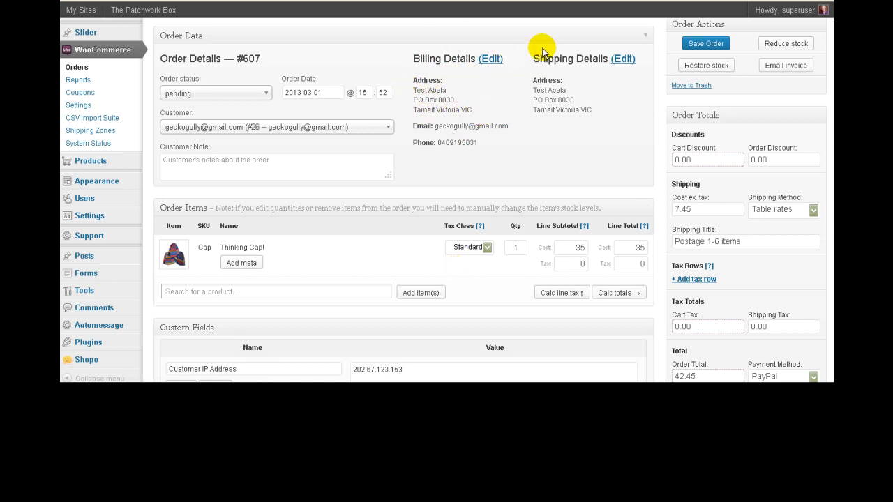
mouse_move(522, 108)
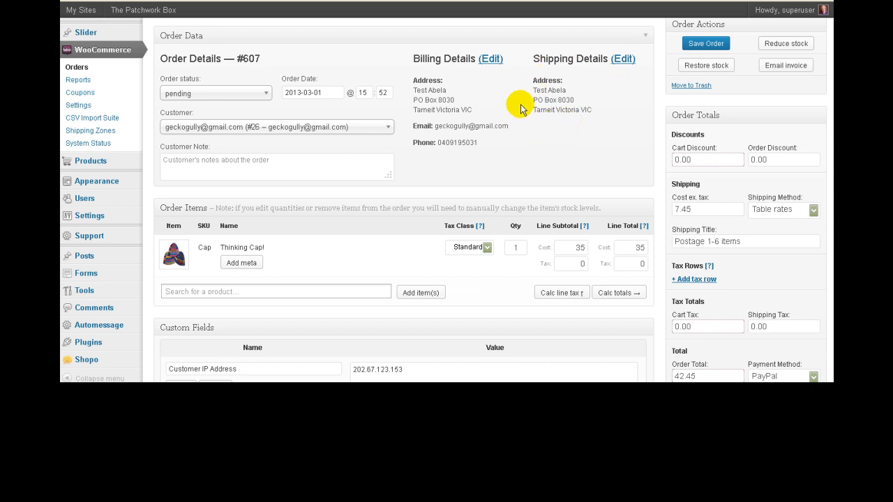
mouse_move(534, 133)
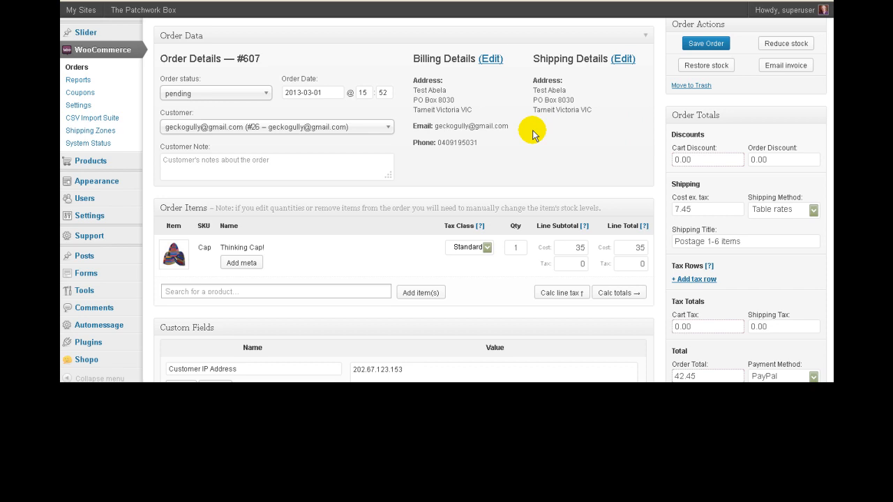
scroll(down, 3)
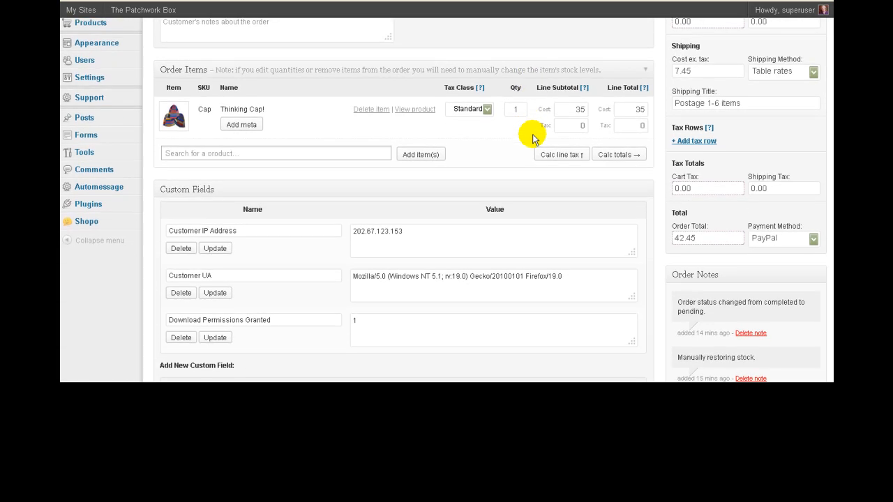
mouse_move(722, 201)
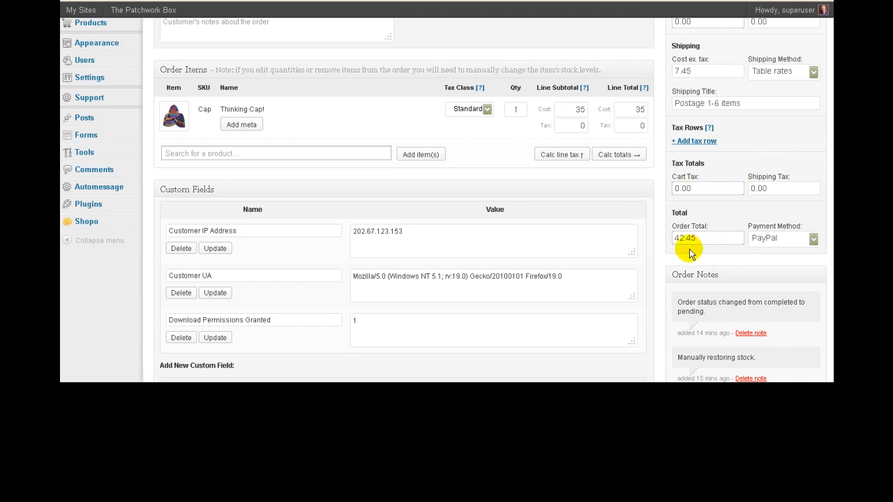
mouse_move(706, 202)
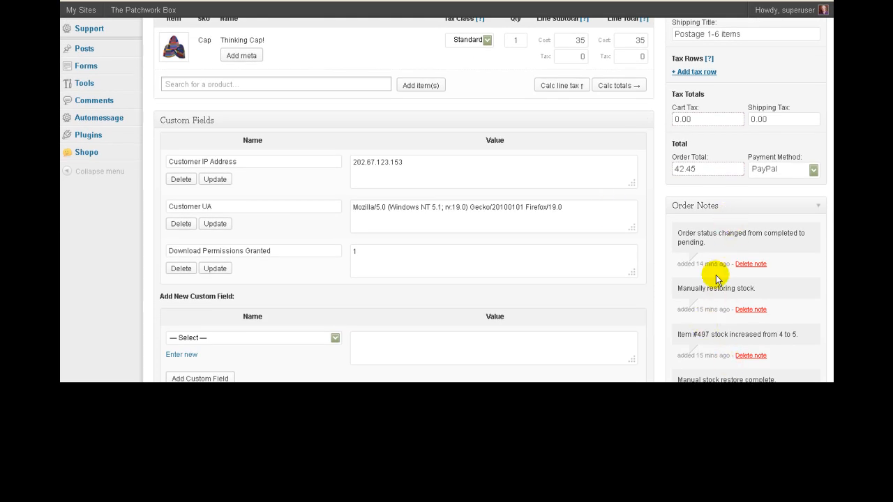
mouse_move(719, 271)
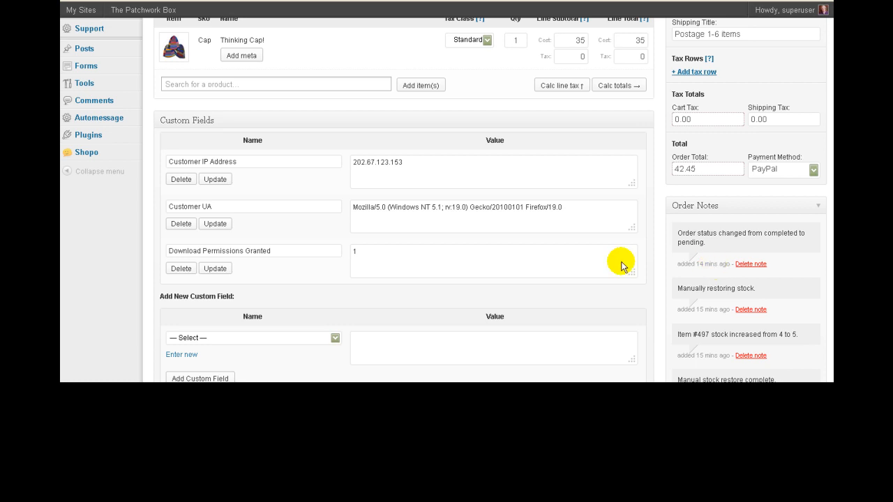
mouse_move(695, 275)
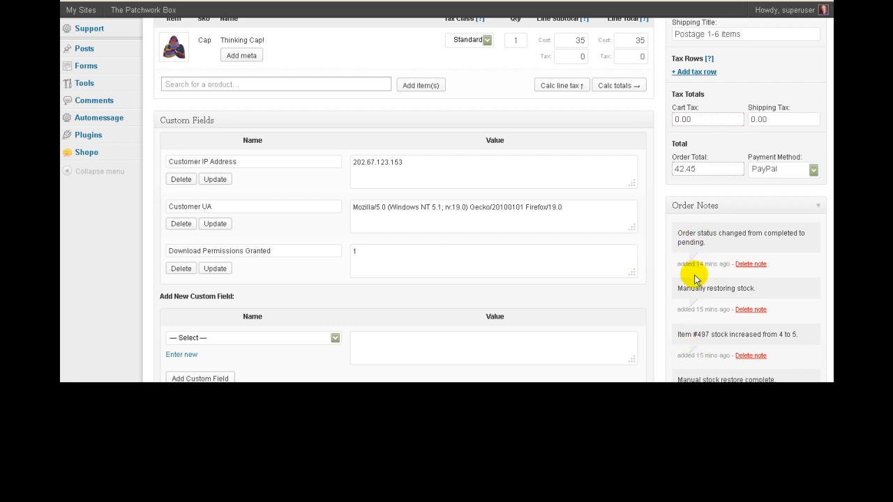
scroll(down, 3)
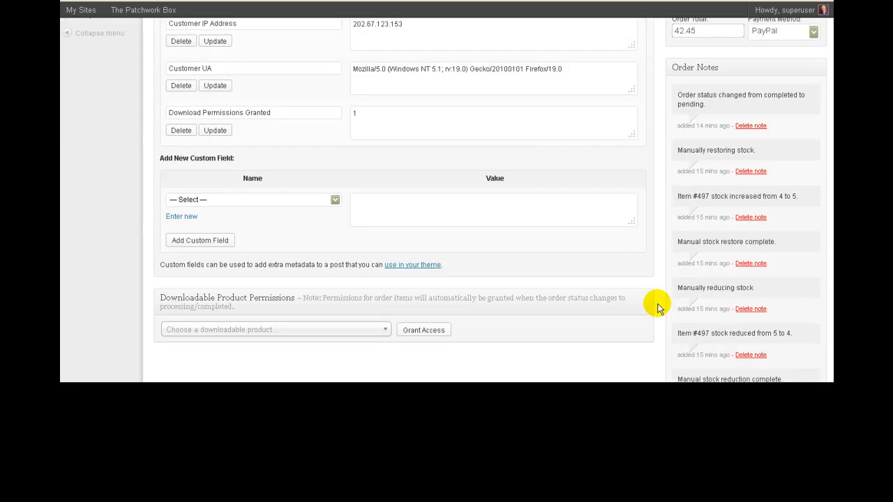
scroll(down, 3)
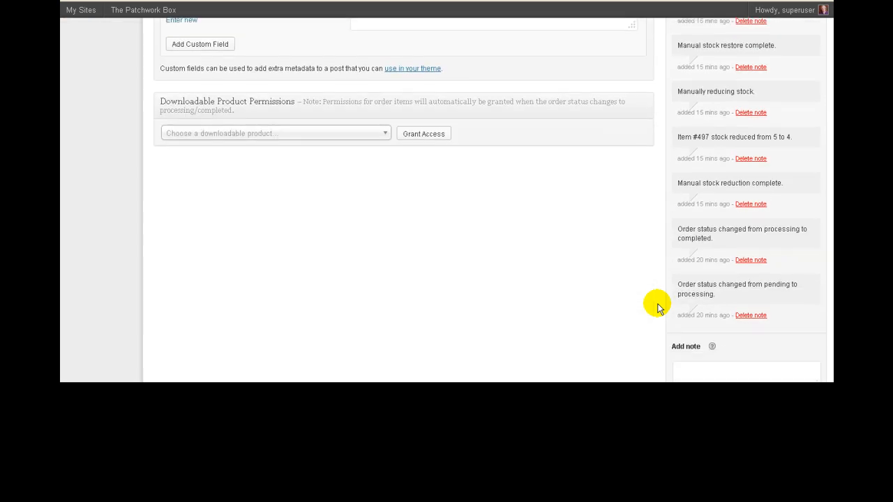
scroll(down, 3)
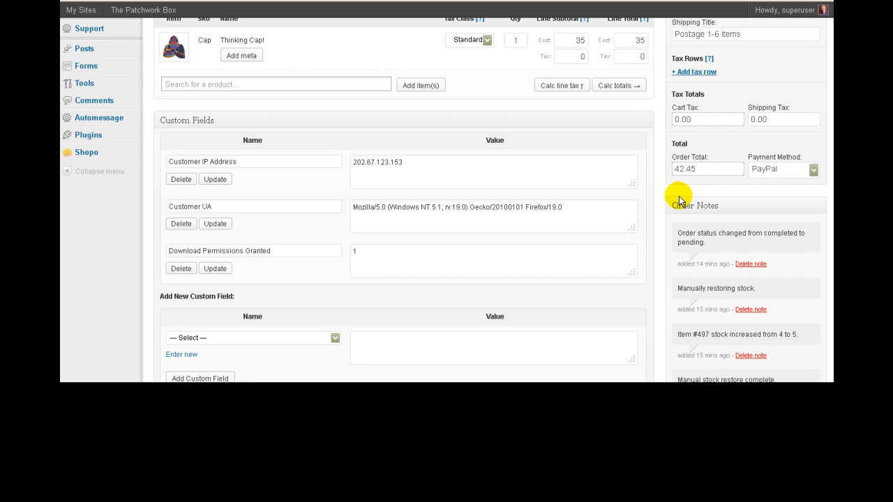
scroll(down, 3)
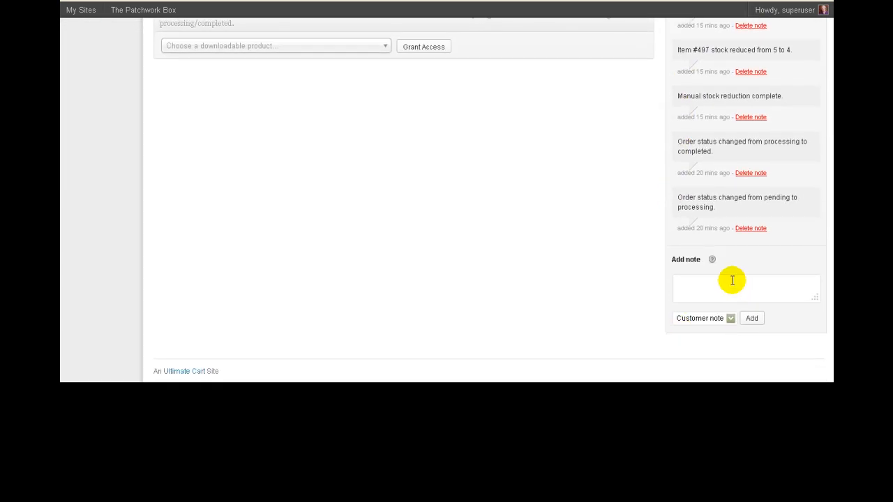
text(gfdfghjfh)
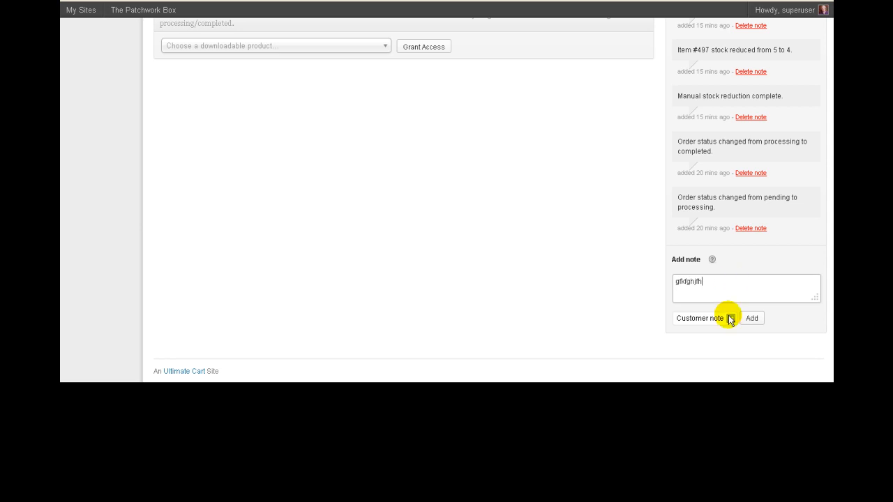
click(705, 318)
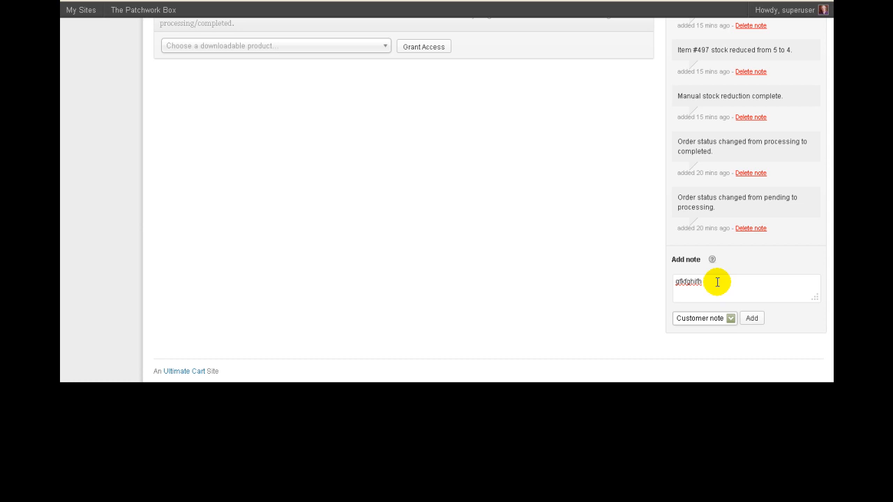
mouse_move(519, 270)
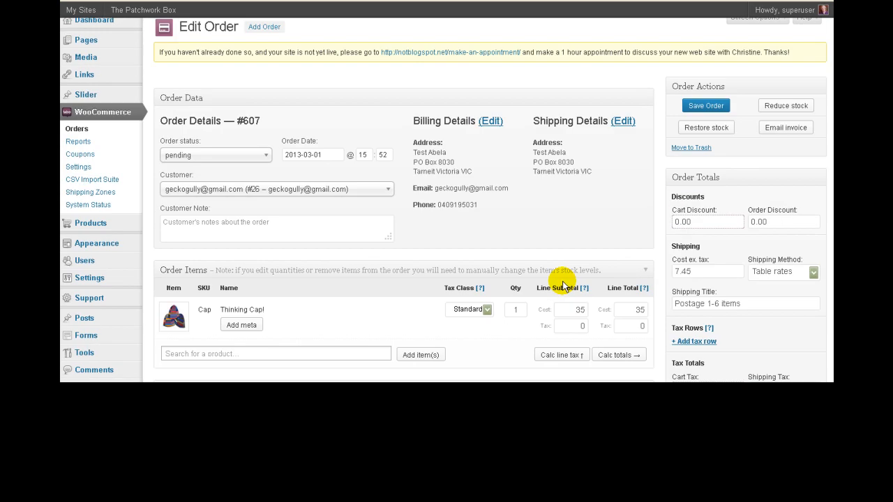
mouse_move(377, 173)
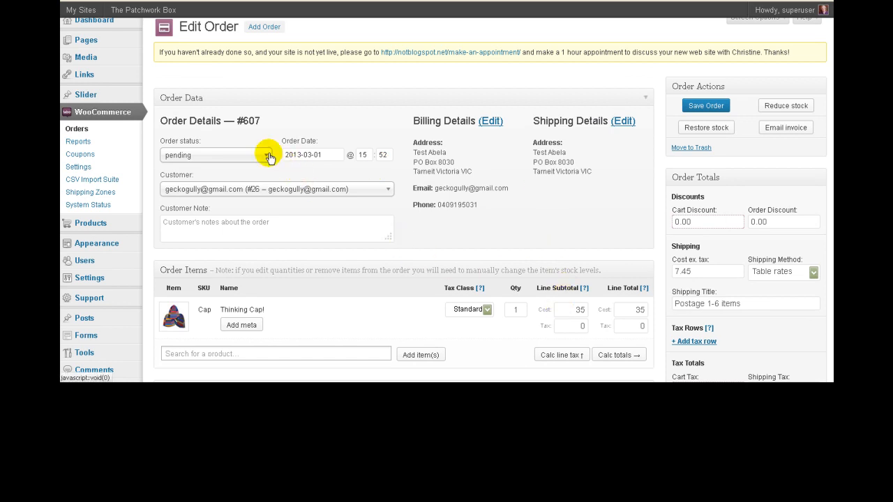
Show order #607's status options, from pending through cancelled, with pending still selected.
click(213, 155)
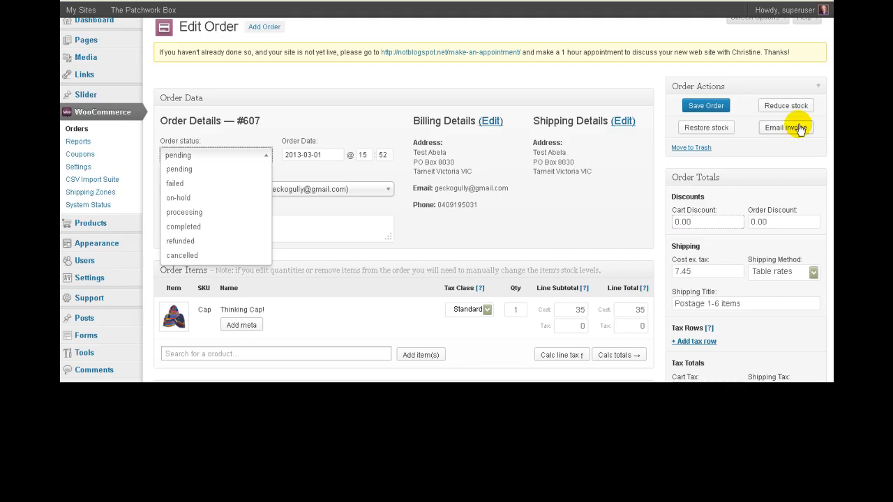
mouse_move(785, 127)
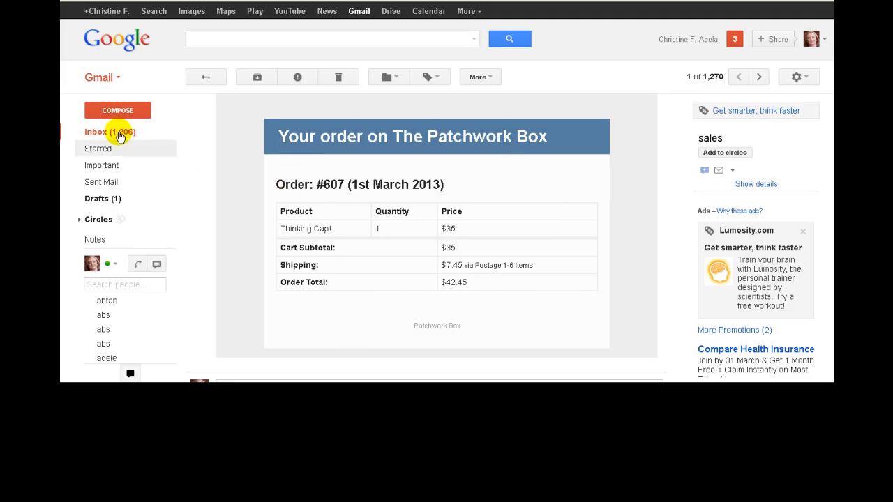
Read through the Order Received email for order #607.
click(96, 132)
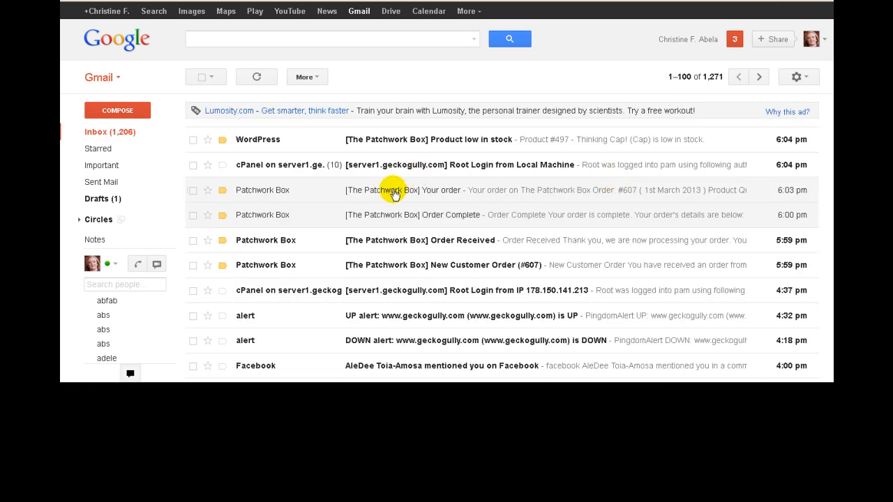
mouse_move(393, 240)
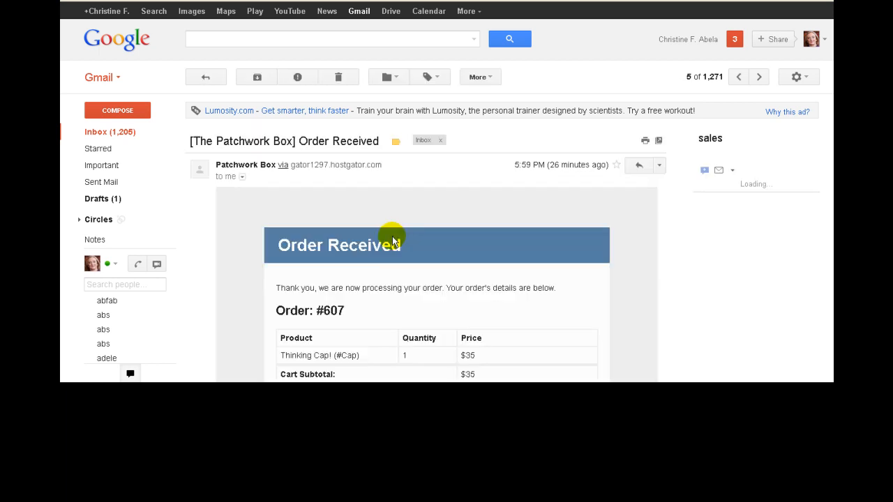
scroll(down, 3)
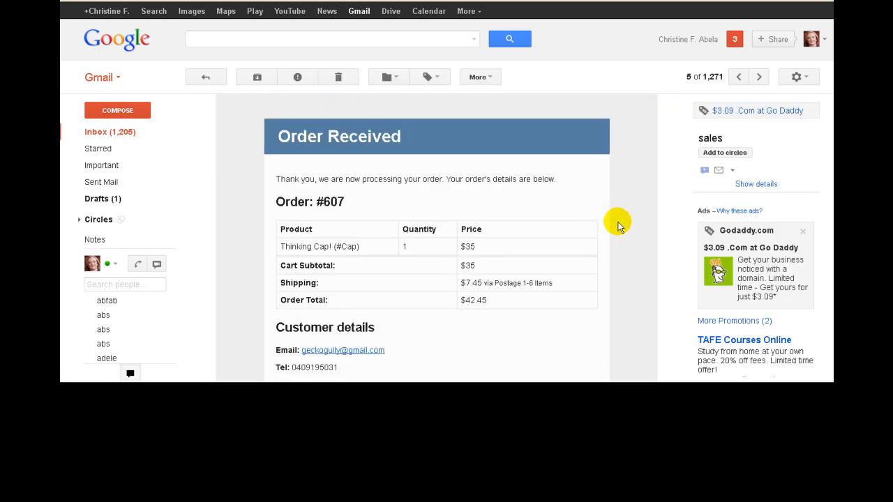
scroll(down, 3)
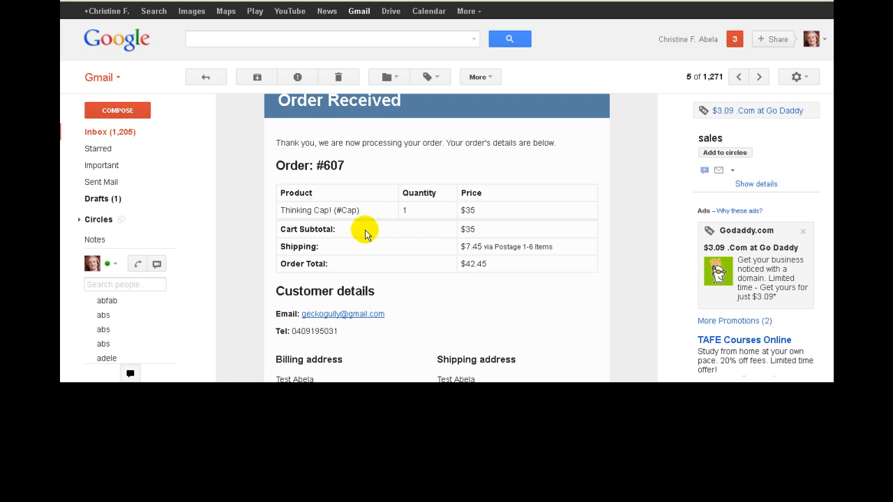
mouse_move(462, 249)
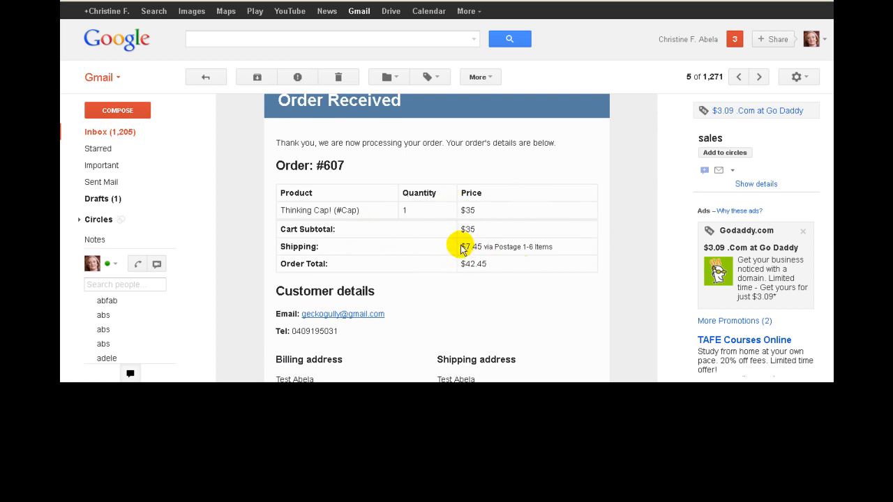
mouse_move(459, 270)
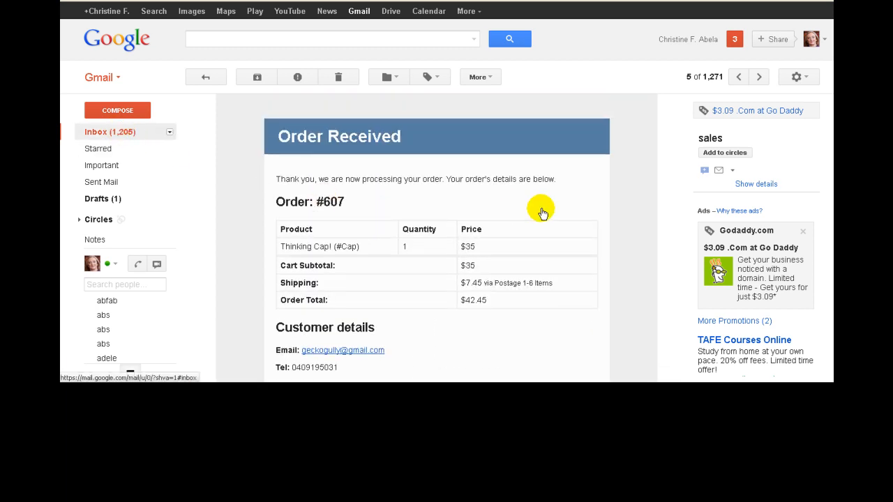
Read the Order Complete email for order #607 and check its total.
click(205, 76)
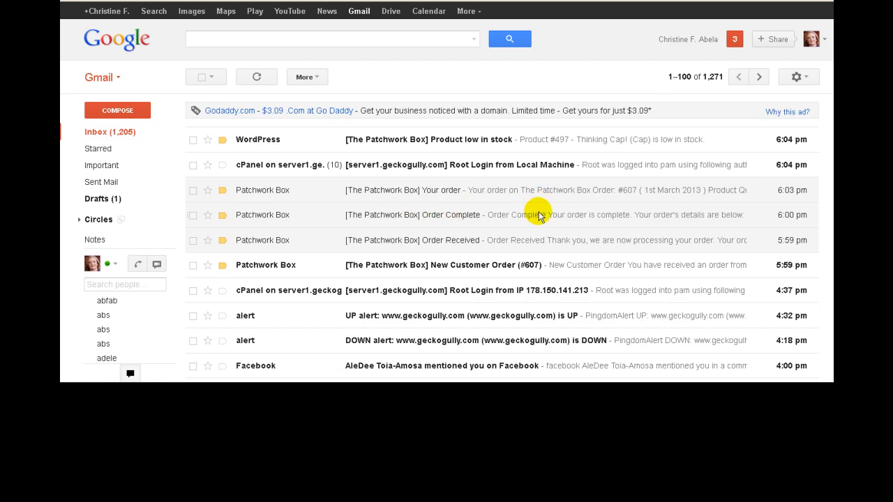
click(412, 215)
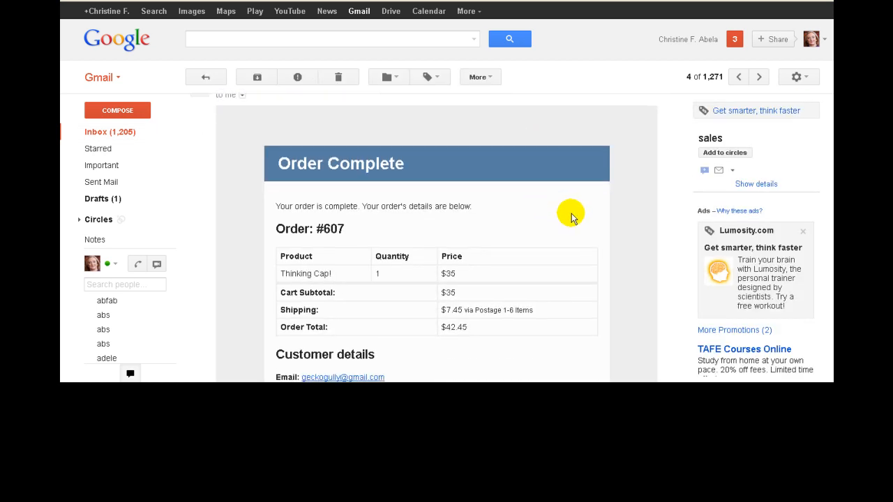
scroll(down, 3)
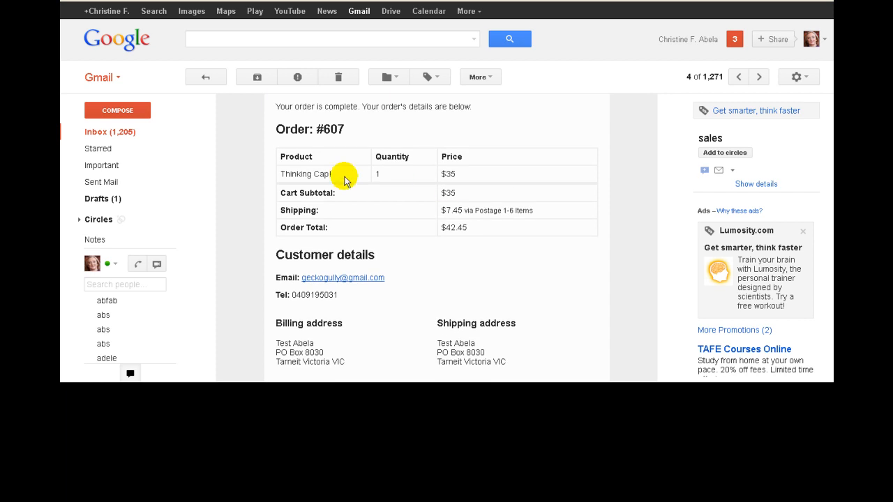
scroll(down, 3)
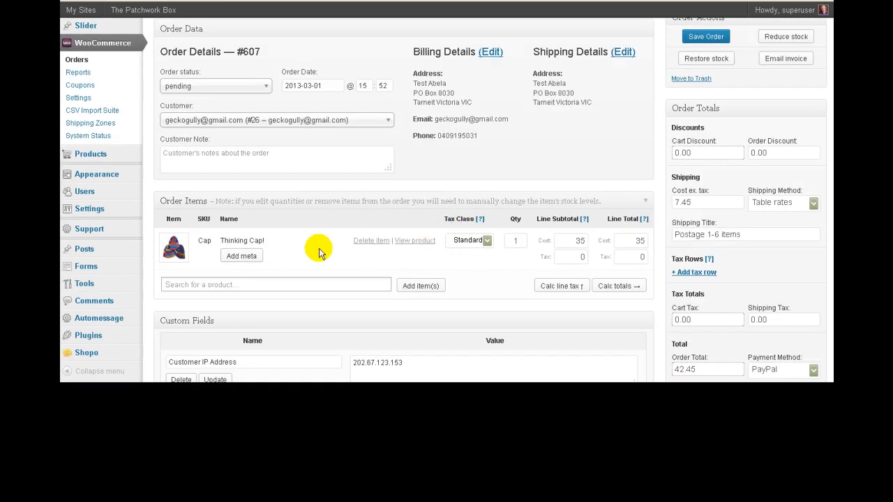
mouse_move(78, 98)
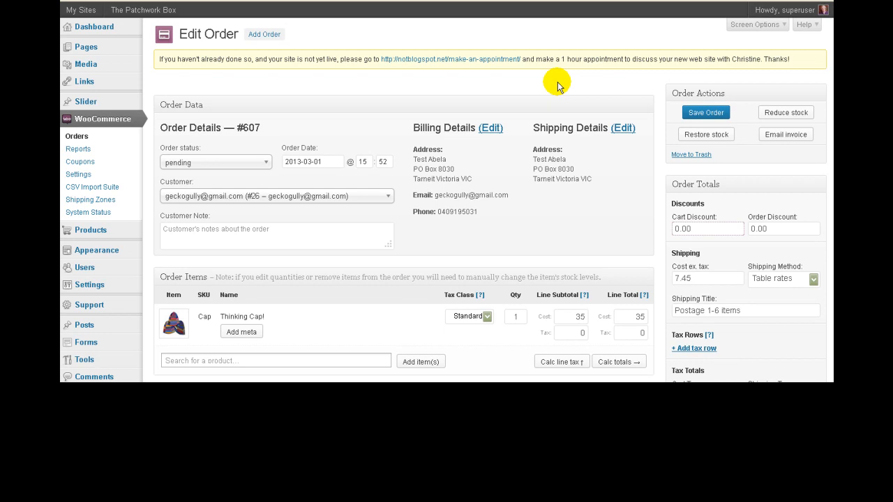
mouse_move(785, 112)
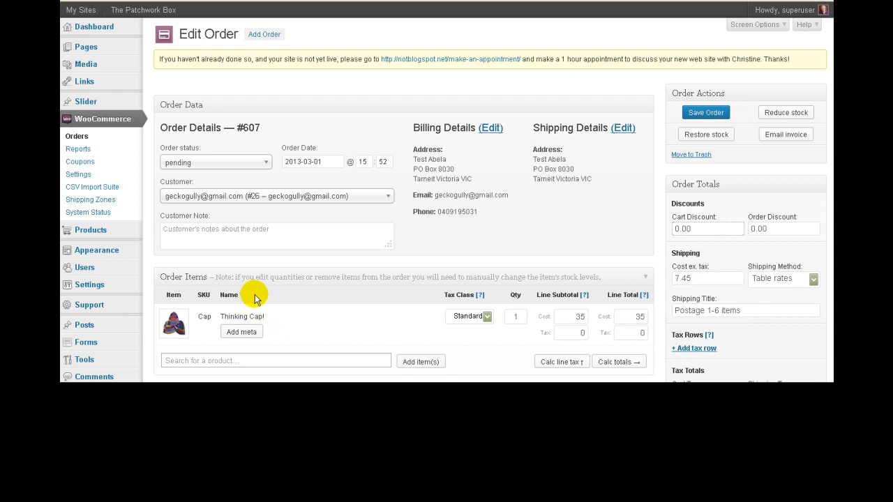
mouse_move(519, 231)
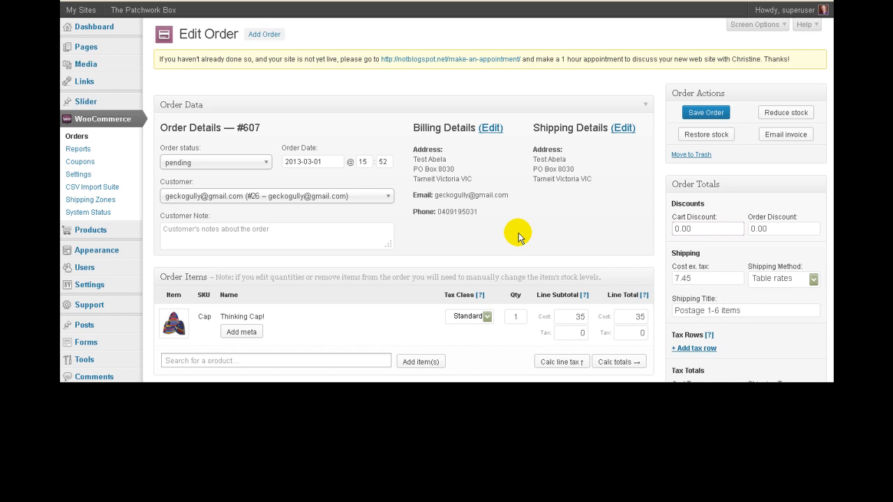
mouse_move(593, 206)
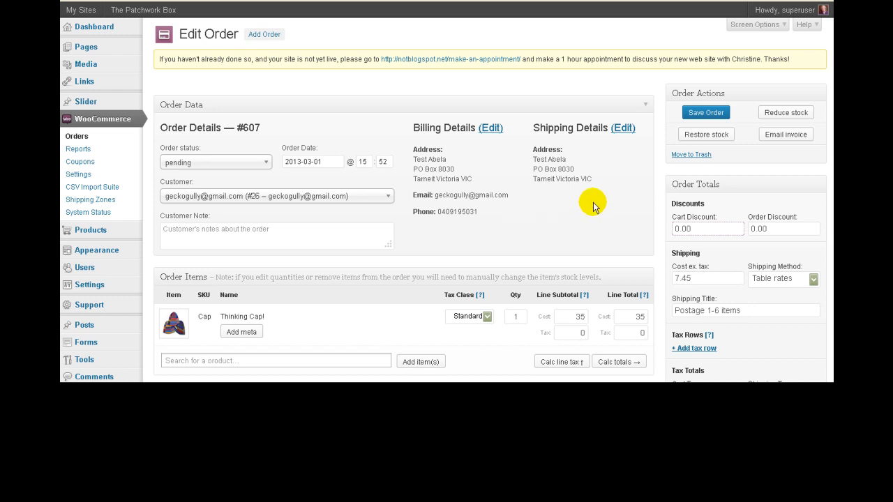
mouse_move(340, 133)
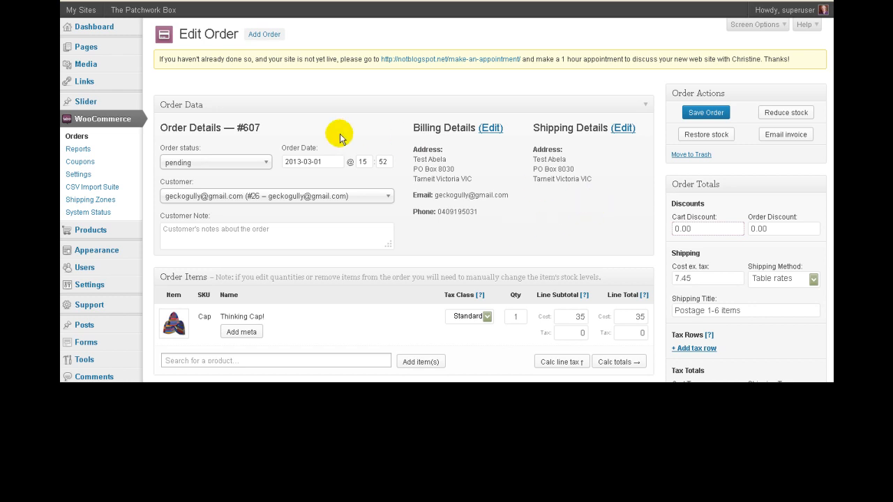
mouse_move(265, 162)
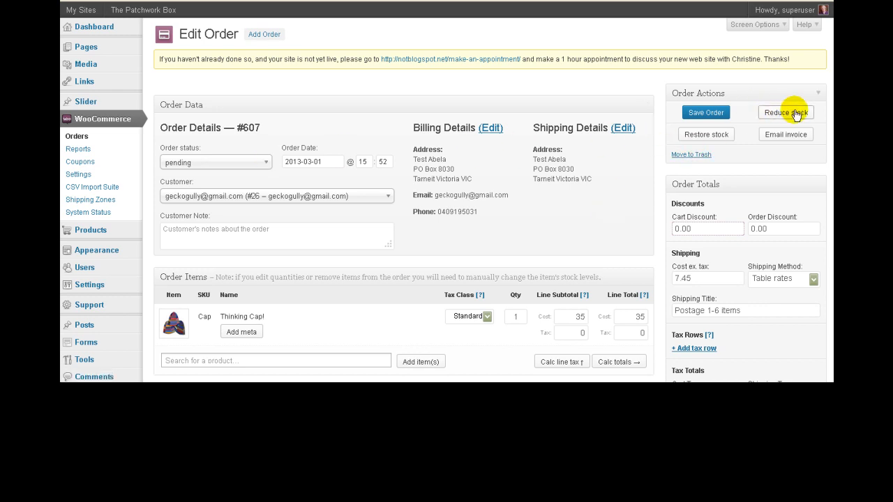
mouse_move(785, 113)
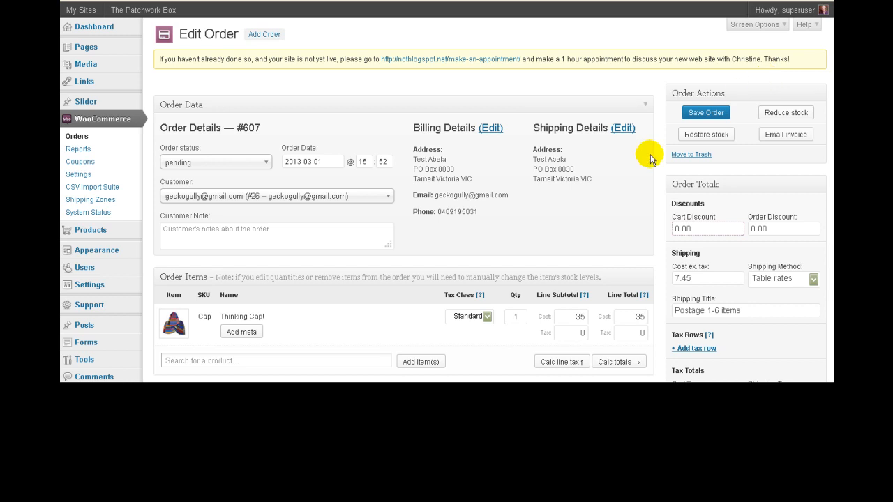
mouse_move(706, 134)
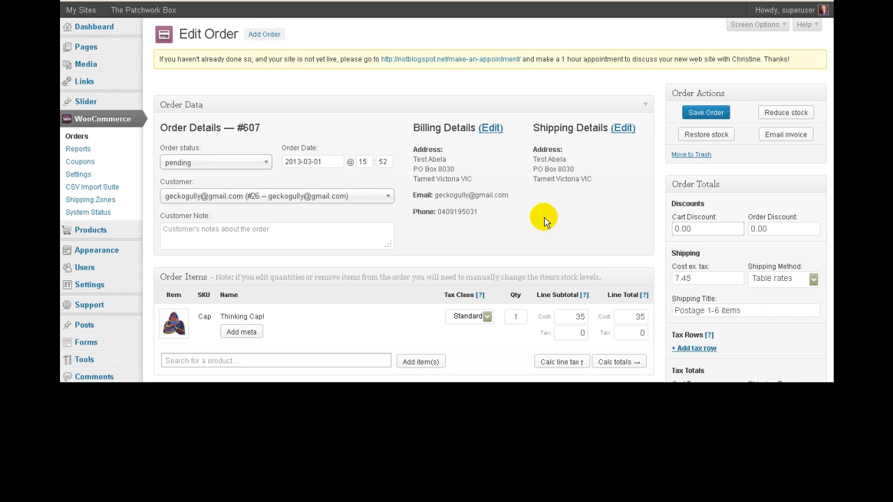
mouse_move(501, 216)
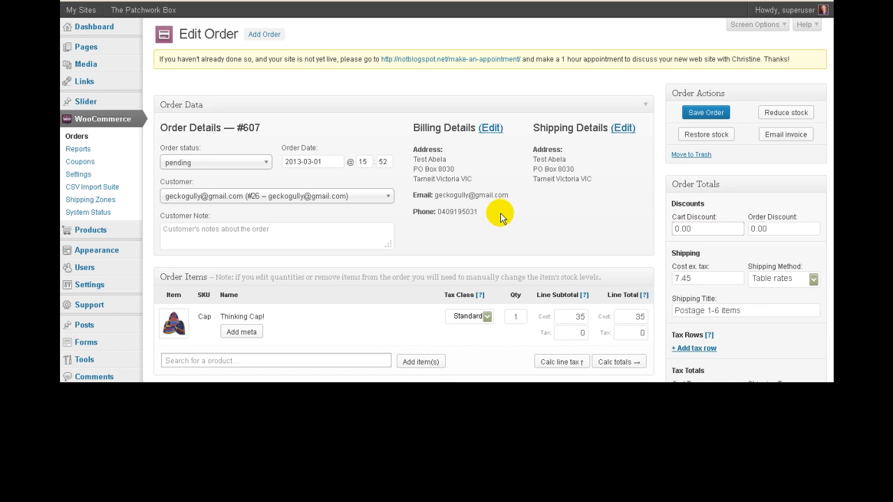
mouse_move(496, 199)
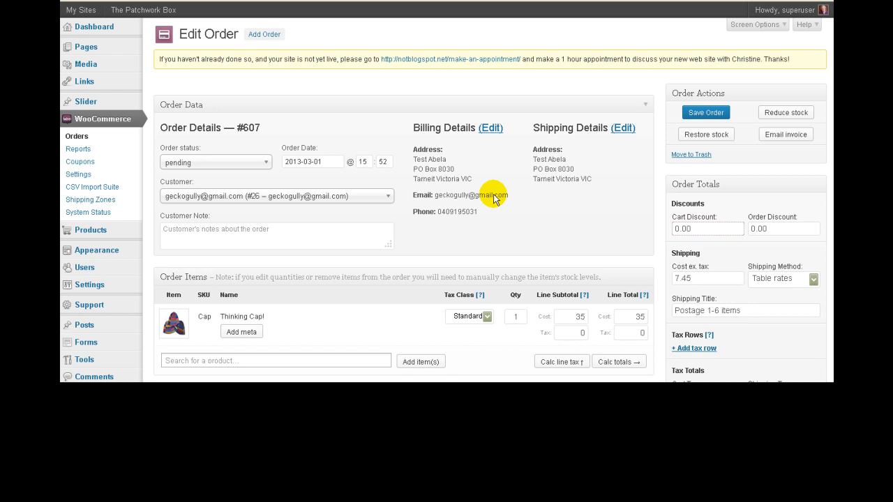
mouse_move(450, 104)
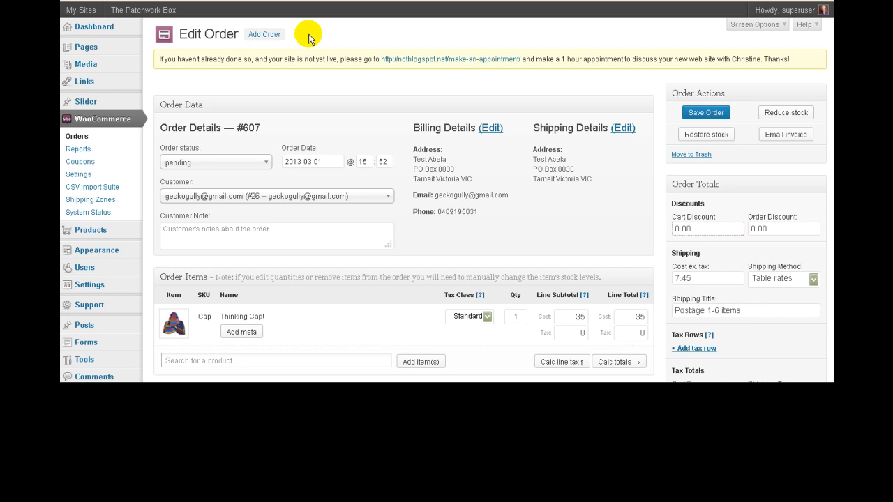
click(264, 34)
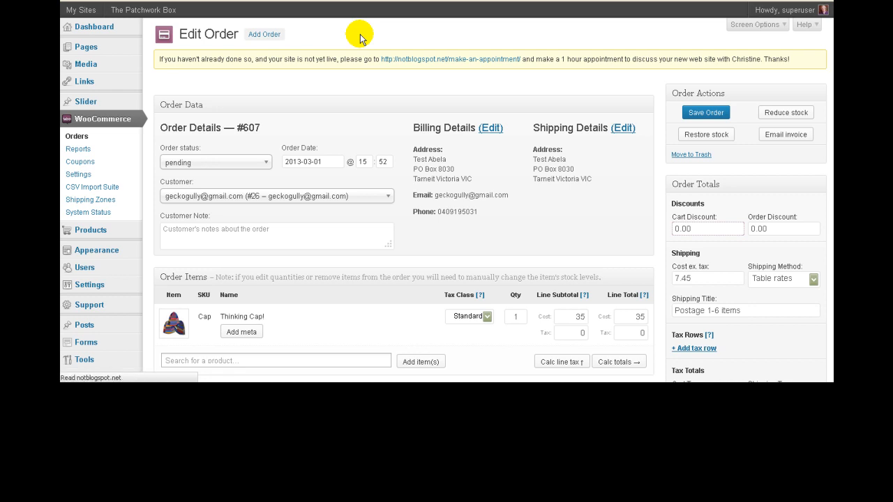
click(264, 35)
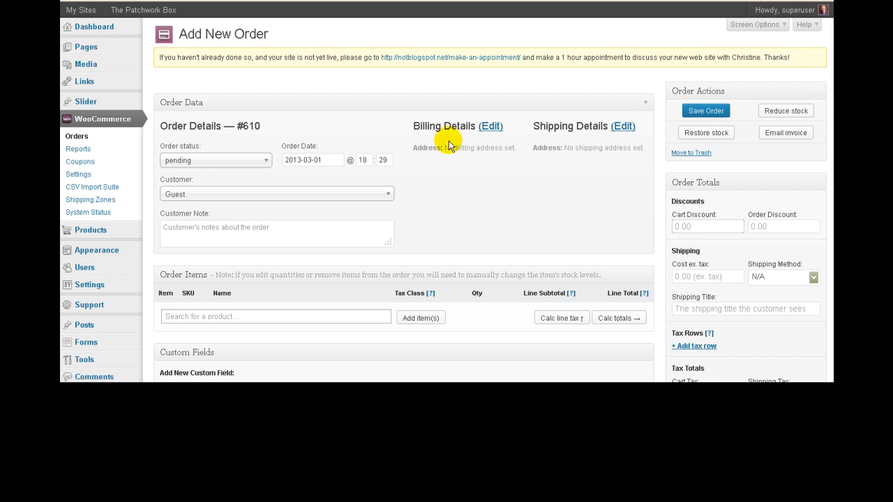
mouse_move(583, 152)
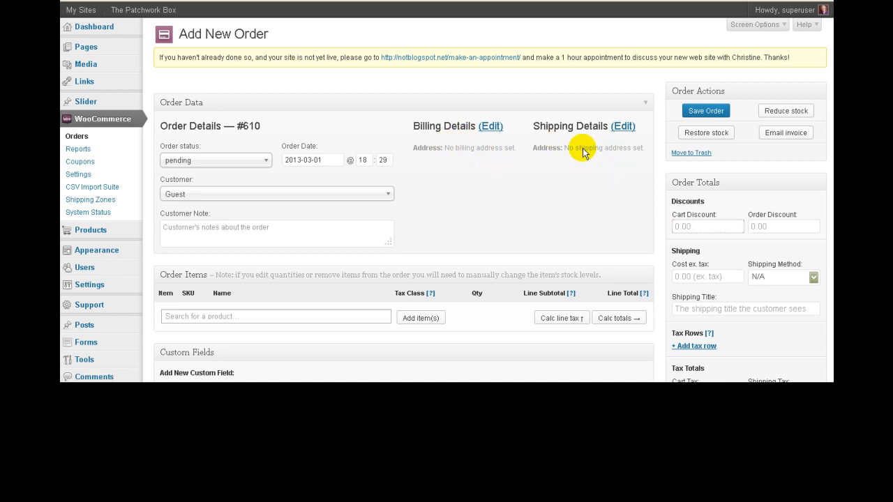
mouse_move(530, 188)
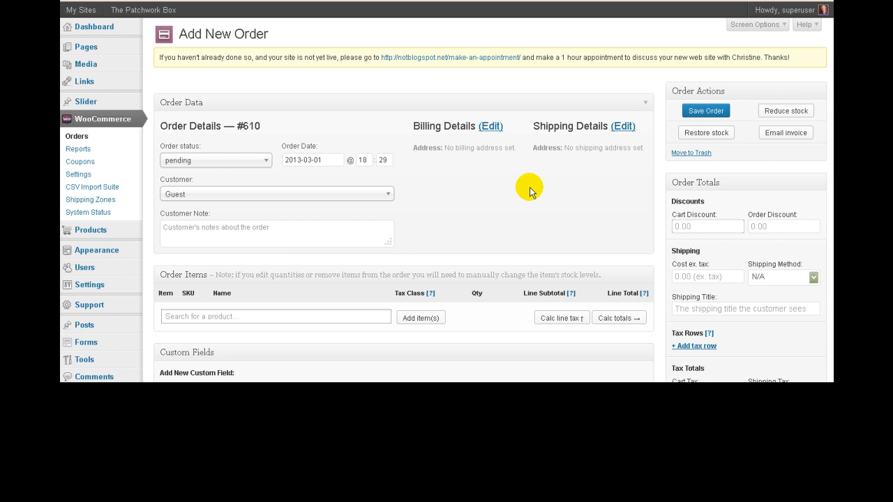
mouse_move(83, 268)
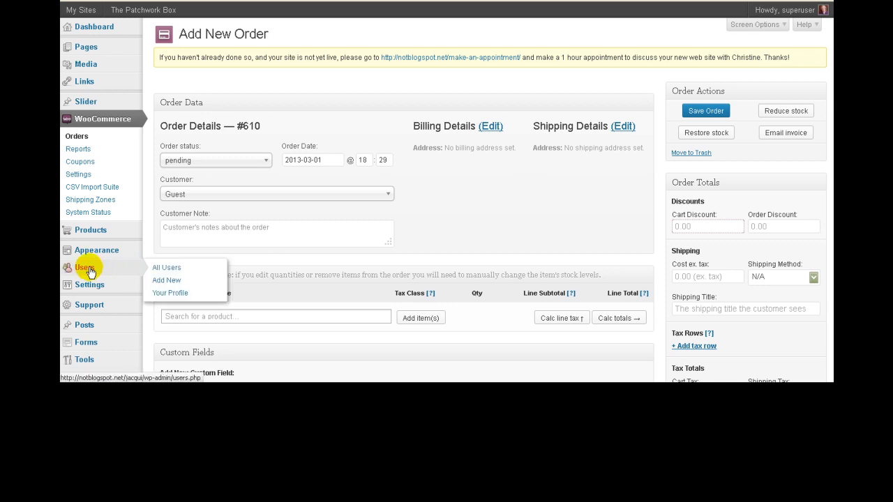
mouse_move(168, 267)
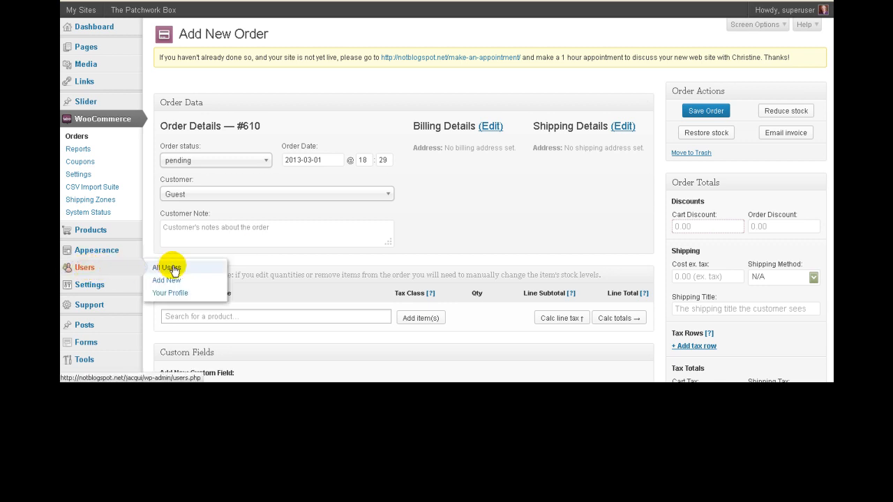
mouse_move(166, 280)
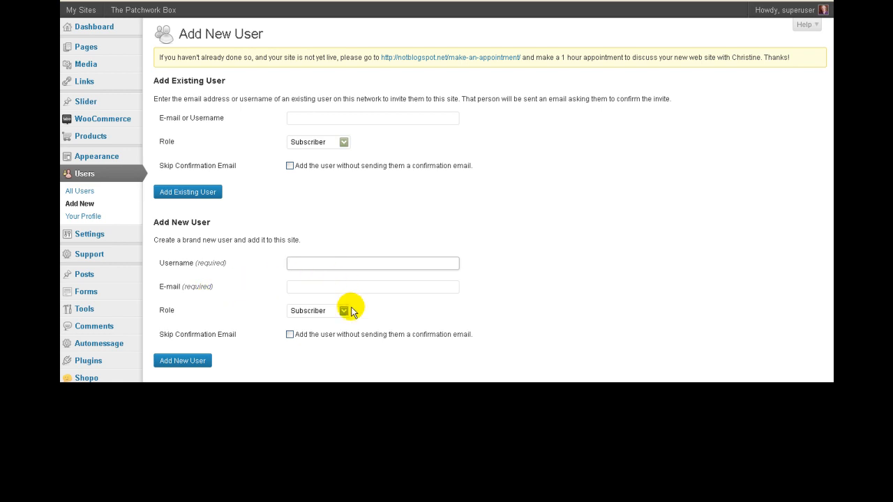
Give the new user the Customer role and skip the confirmation email.
click(344, 311)
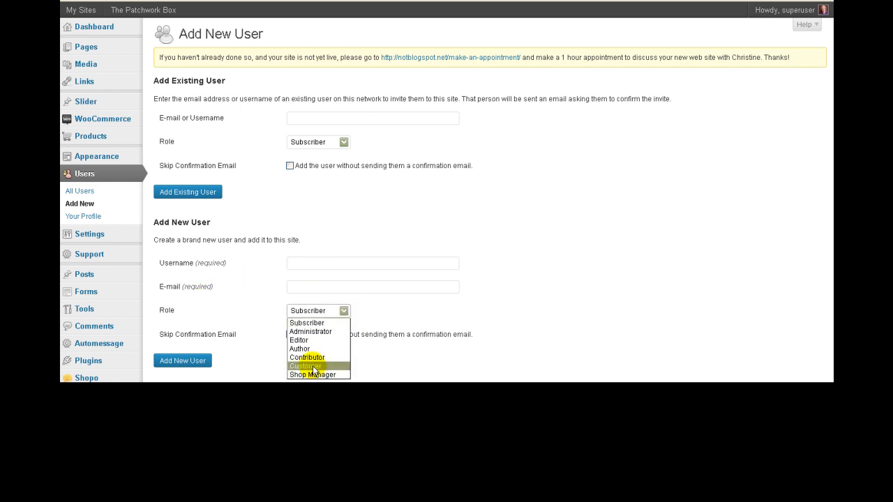
click(305, 365)
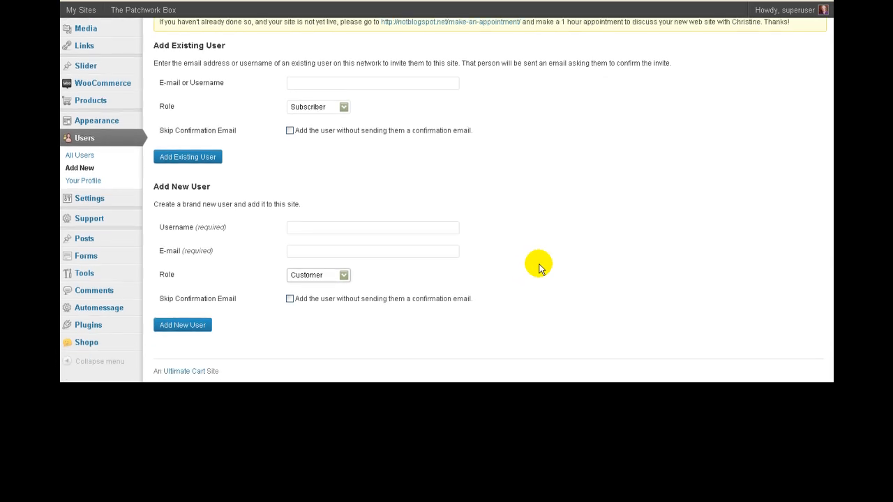
click(289, 299)
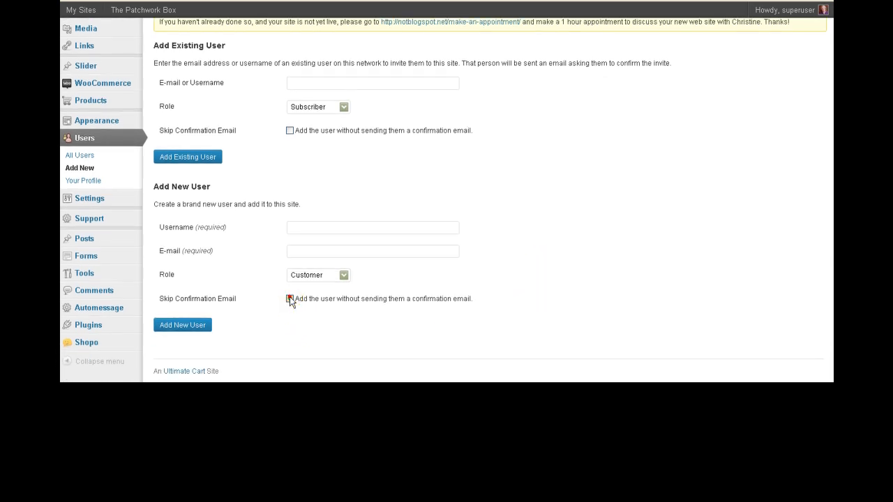
click(289, 299)
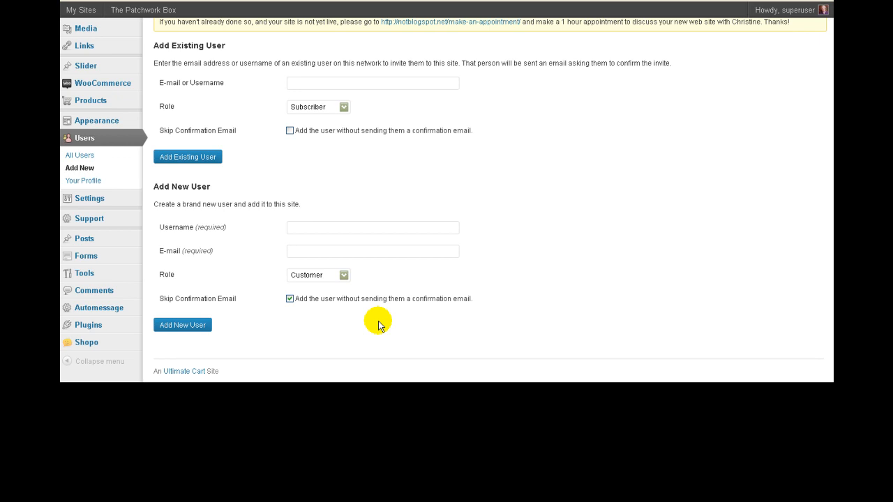
mouse_move(218, 266)
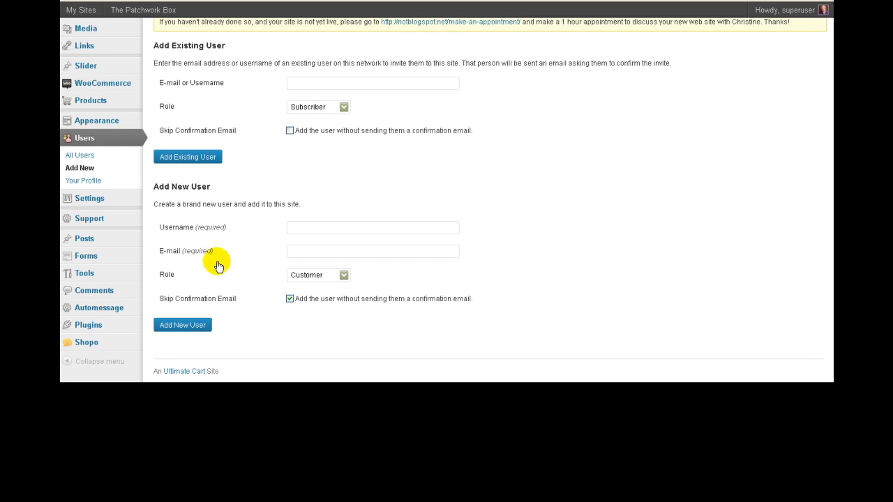
mouse_move(90, 100)
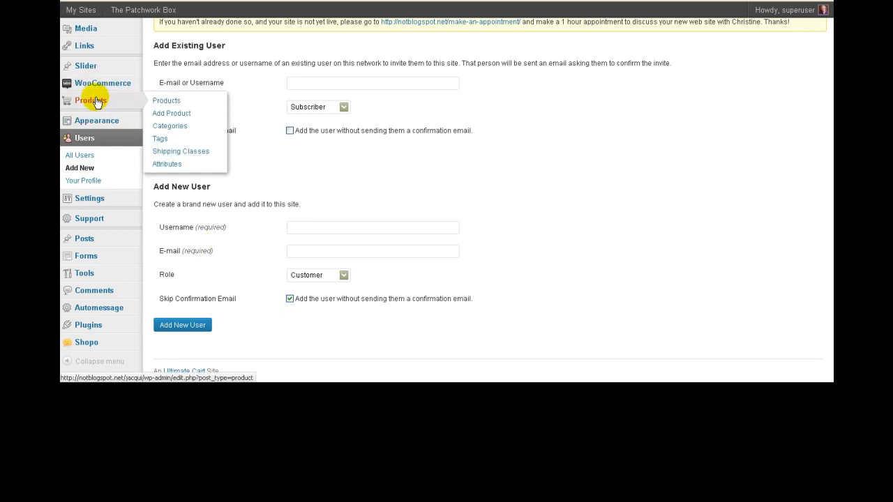
mouse_move(101, 83)
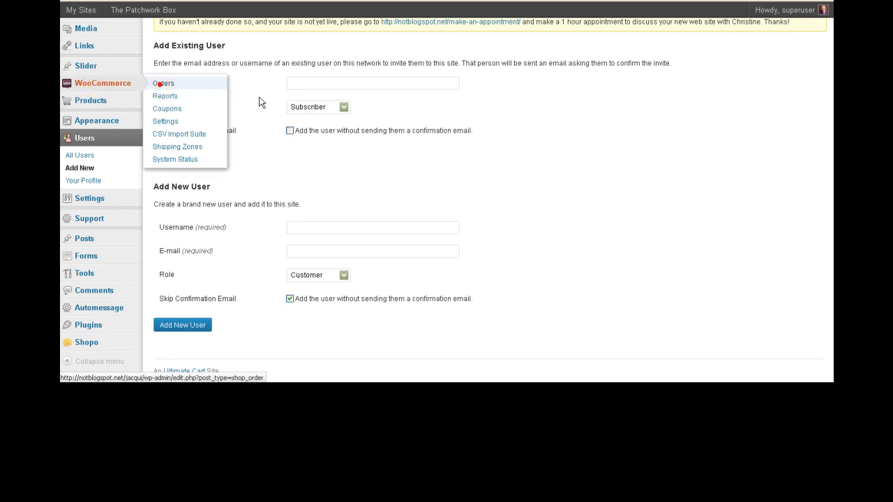
Go to the WooCommerce Orders list and start blank new order #612 via Add Order.
click(162, 83)
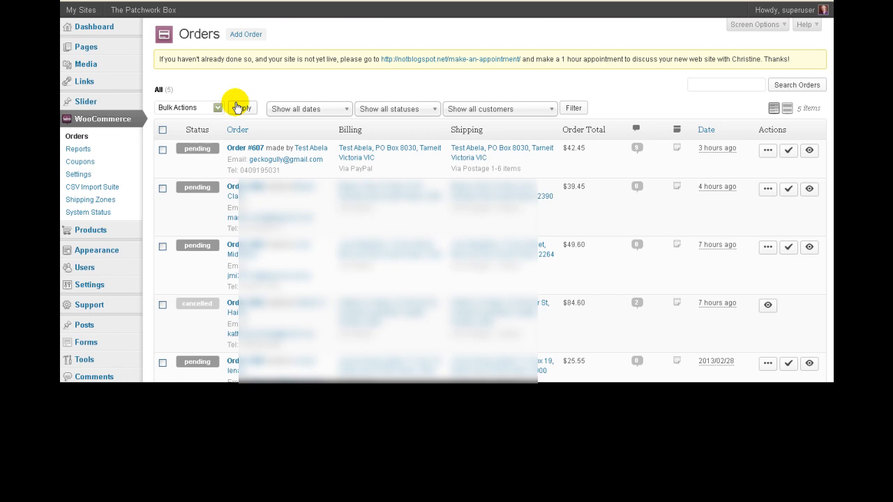
mouse_move(246, 34)
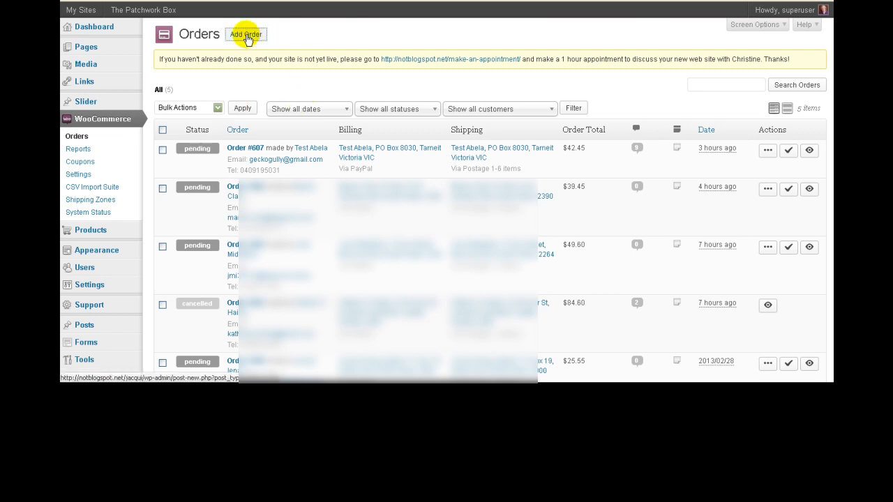
click(245, 34)
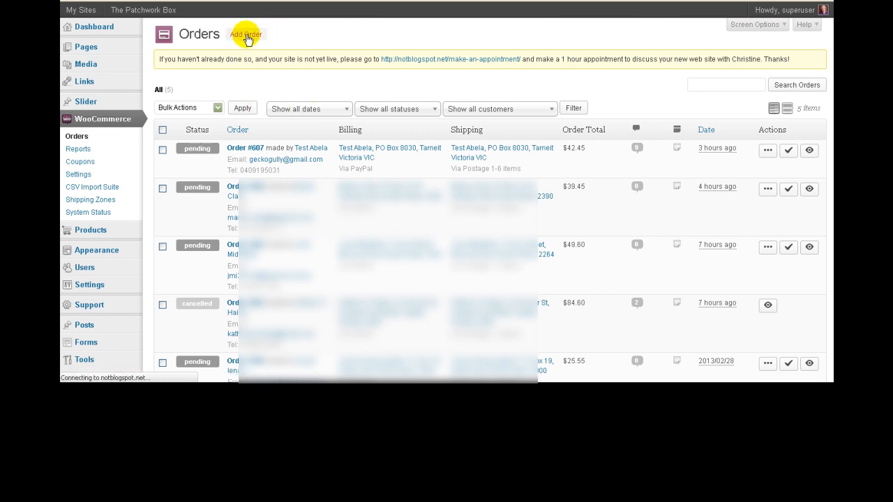
click(246, 34)
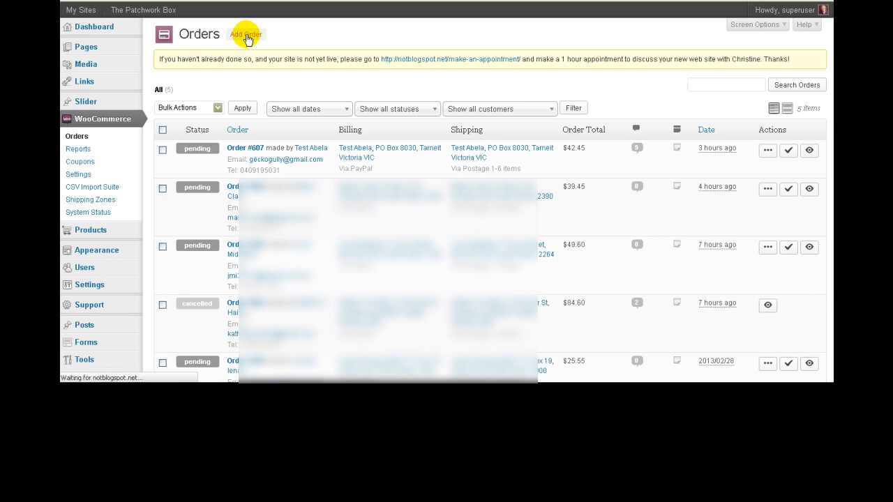
click(245, 34)
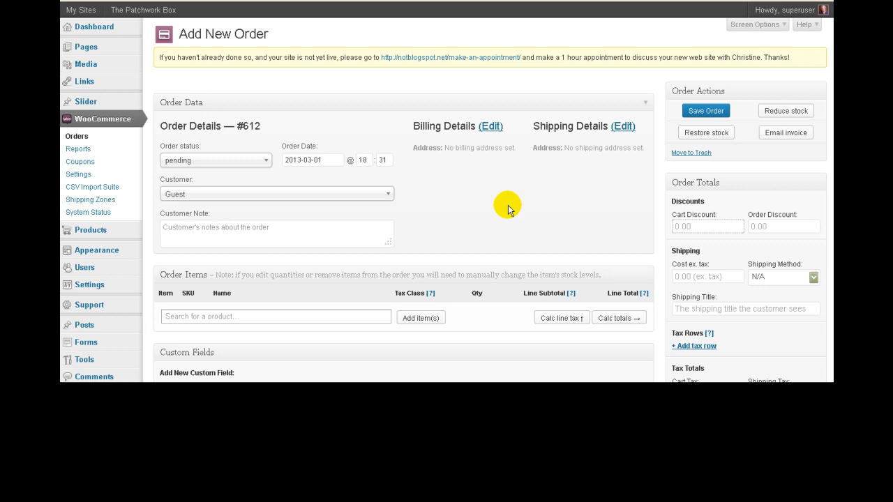
mouse_move(484, 126)
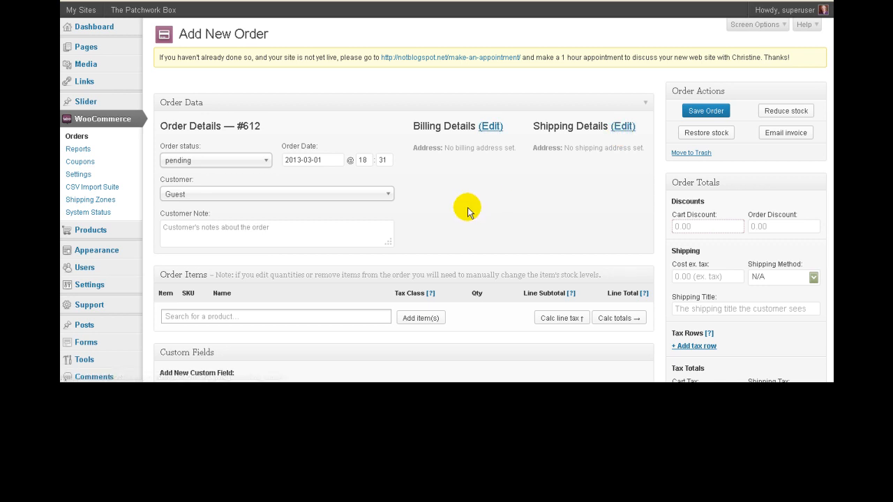
mouse_move(283, 209)
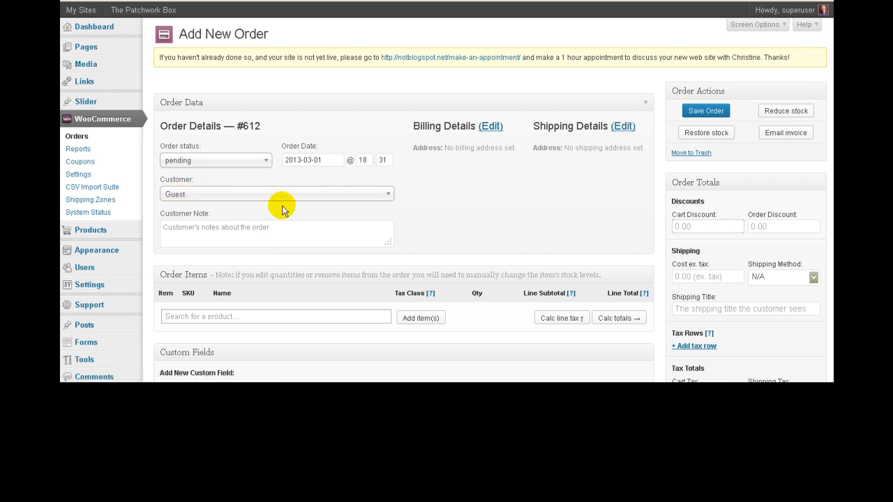
mouse_move(464, 213)
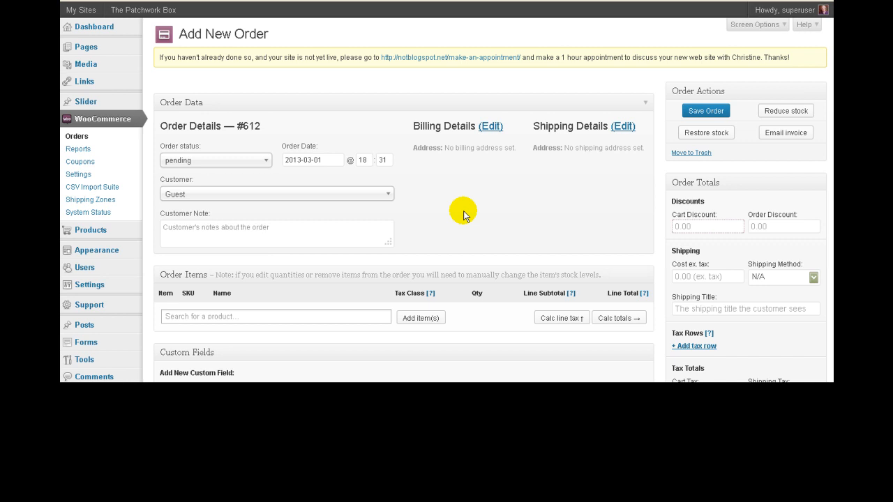
Scroll through the blank Add New Order #612 form and back up.
scroll(down, 3)
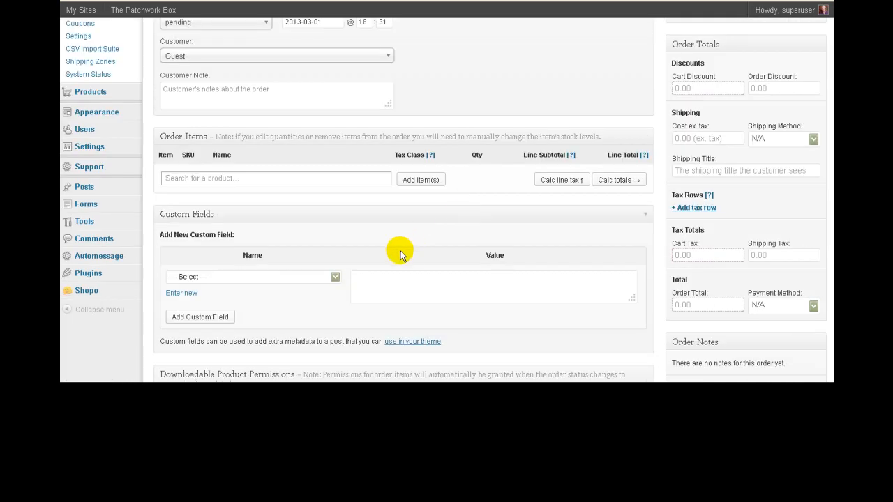
scroll(down, 3)
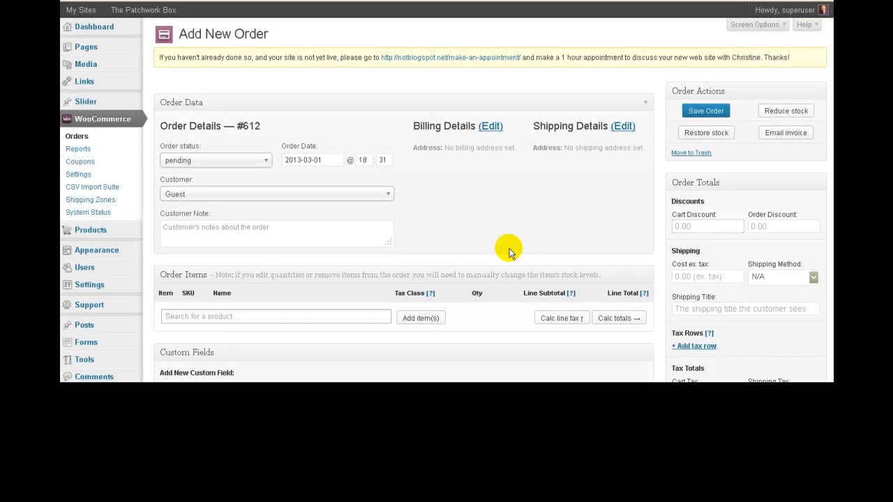
mouse_move(516, 214)
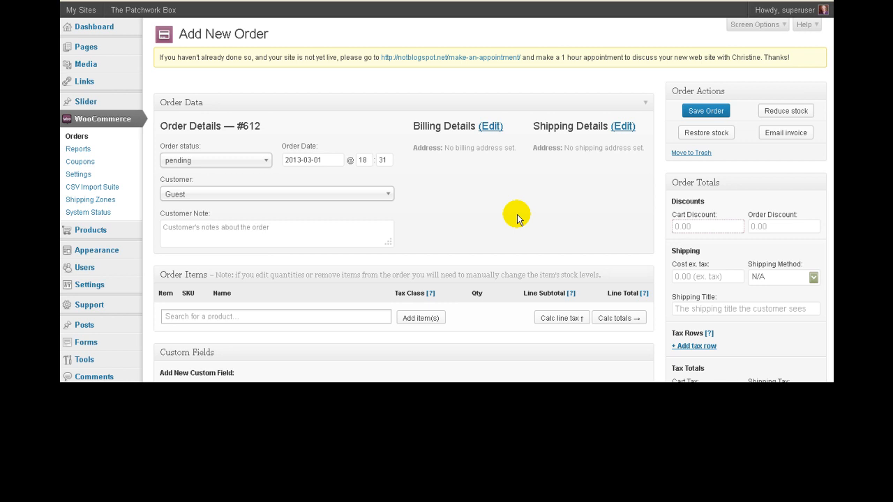
scroll(down, 3)
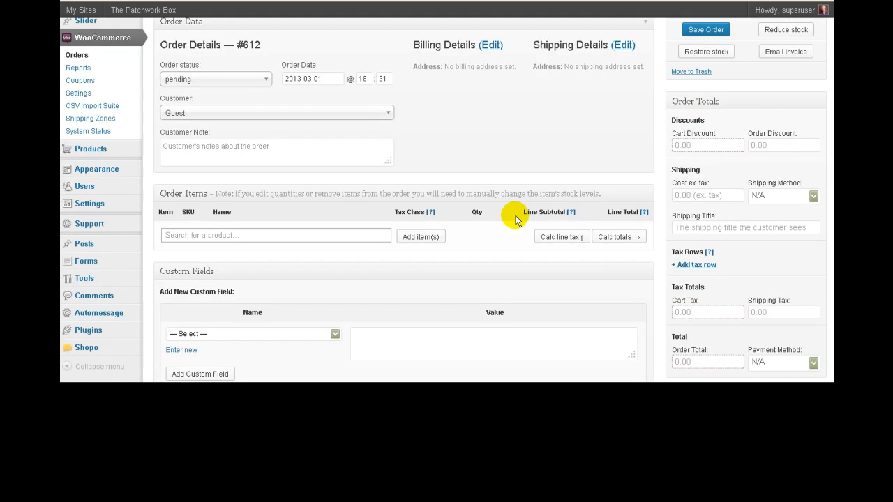
scroll(down, 3)
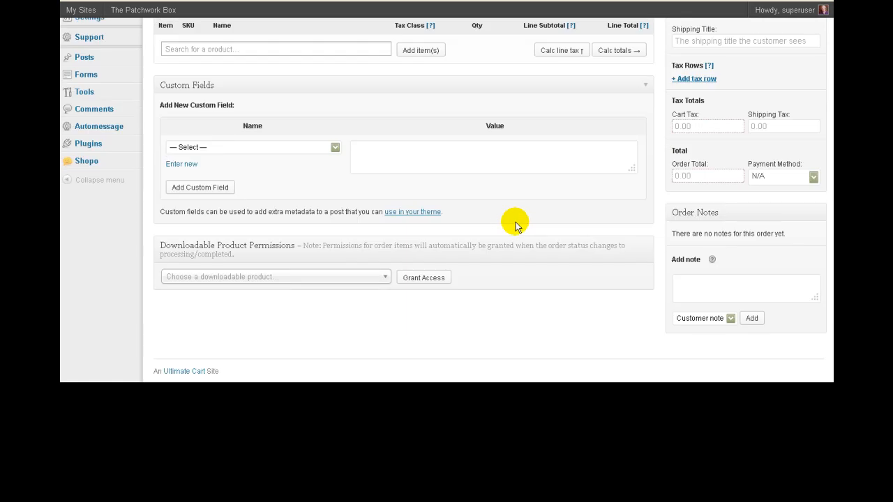